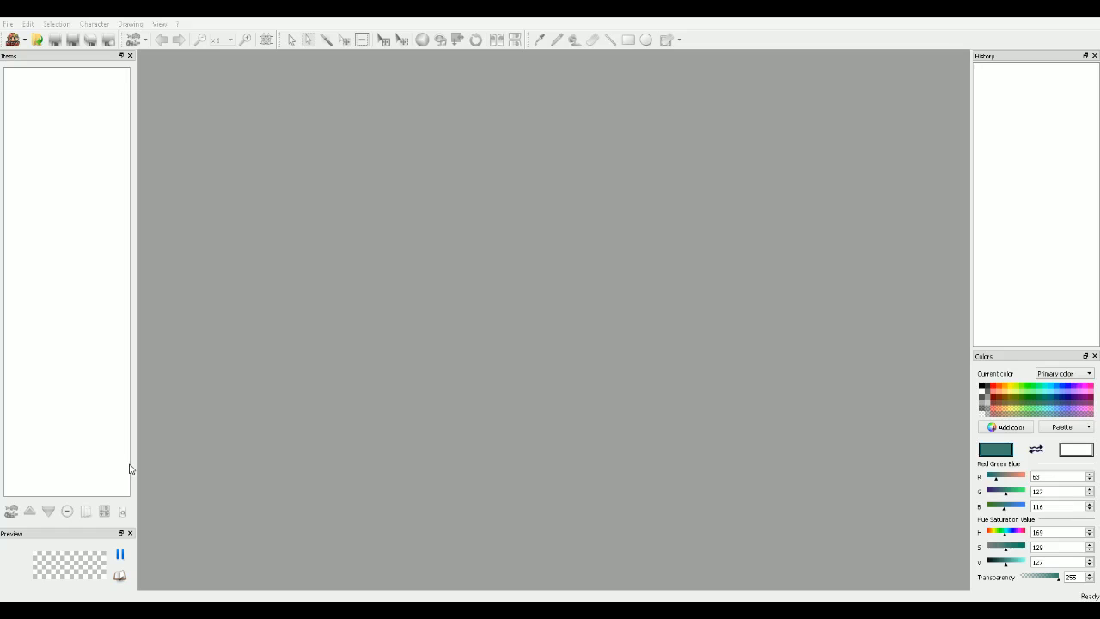
mouse_move(25, 252)
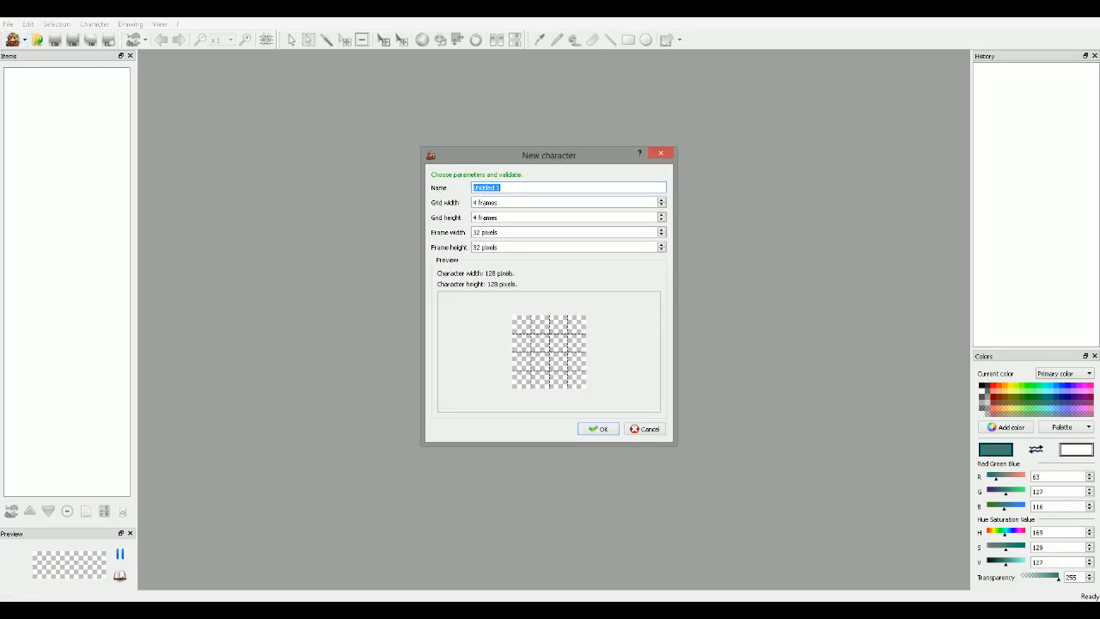
- Name the character 'xvace', set Grid width 12 and Grid height 16, and create it
type("xvace")
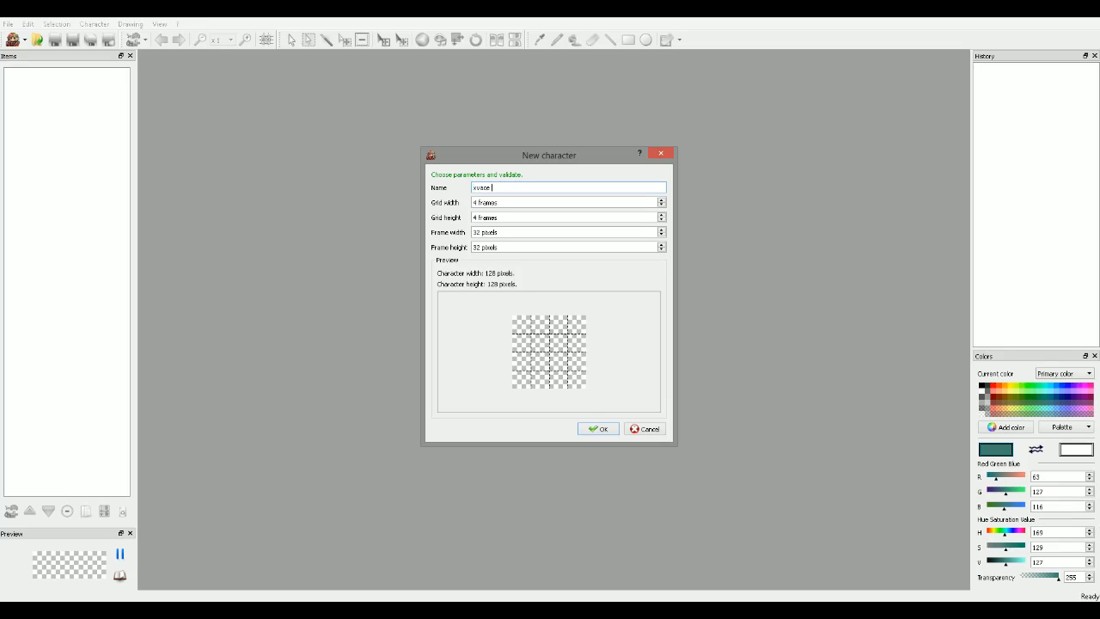
mouse_move(530, 173)
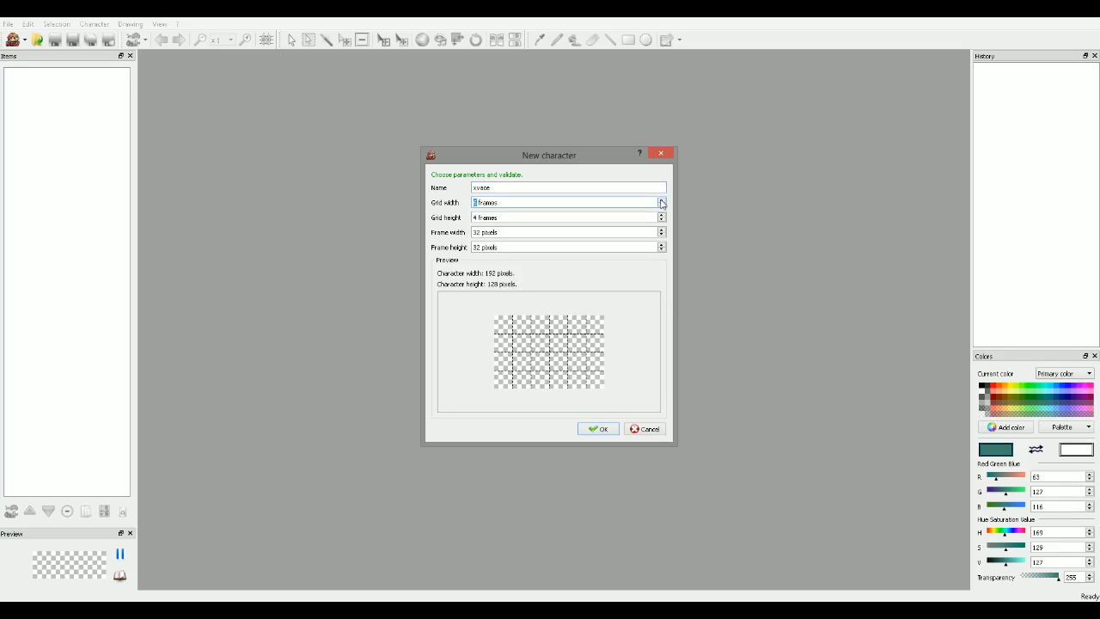
left_click(662, 202)
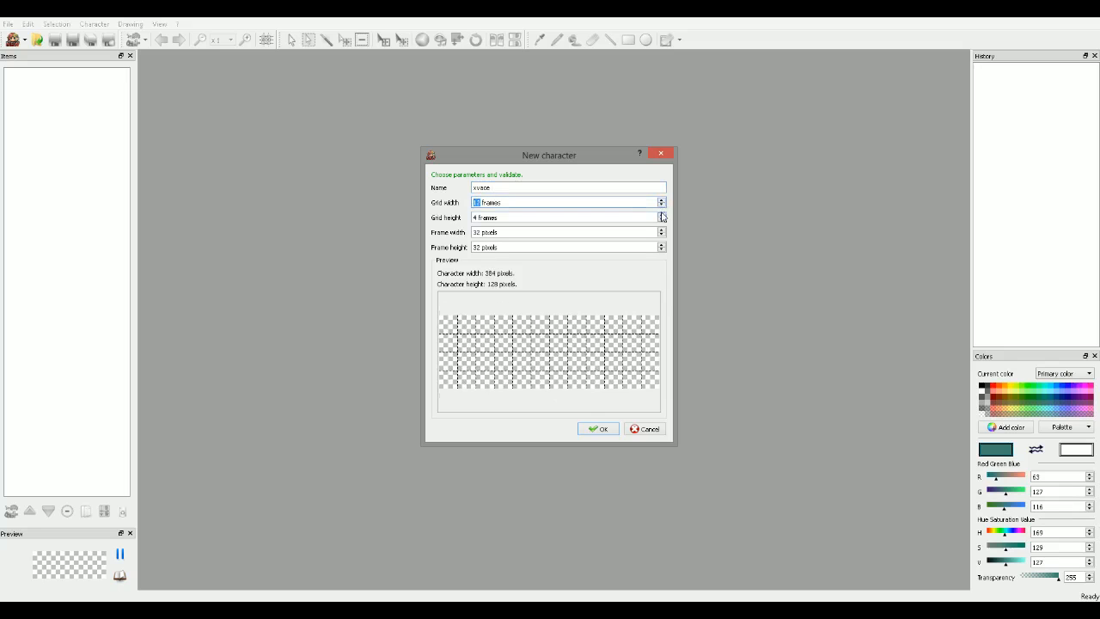
left_click(661, 213)
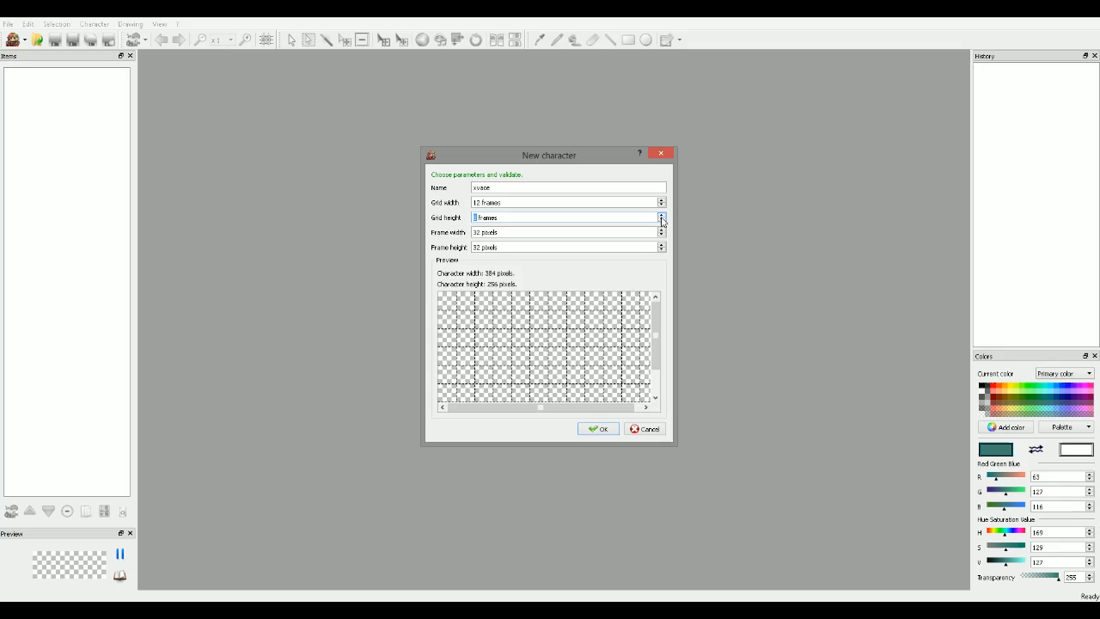
left_click(661, 220)
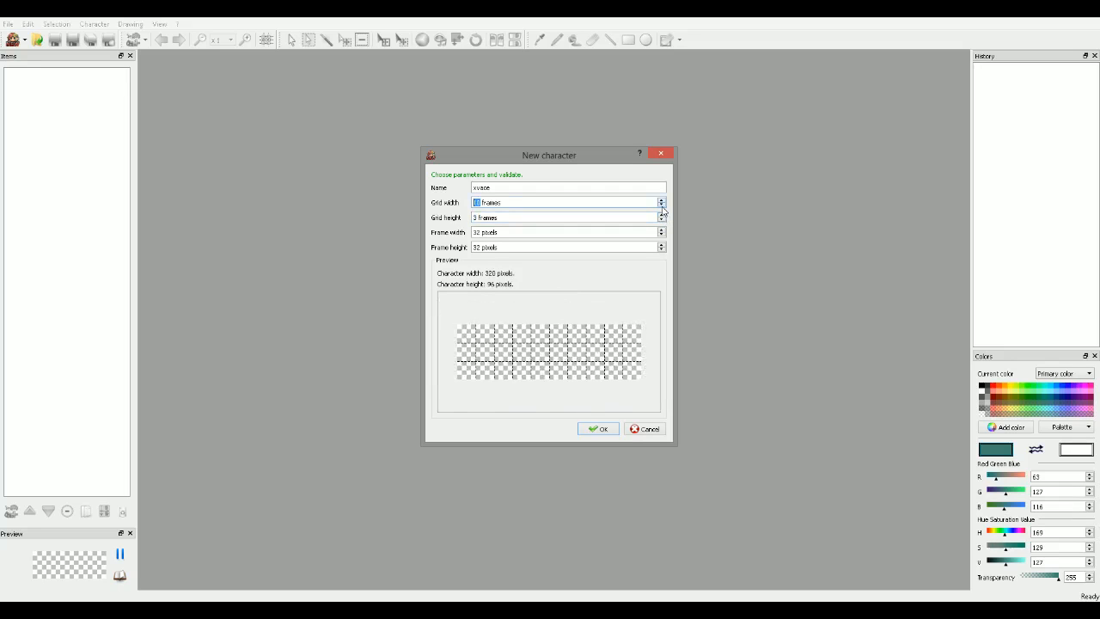
left_click(661, 205)
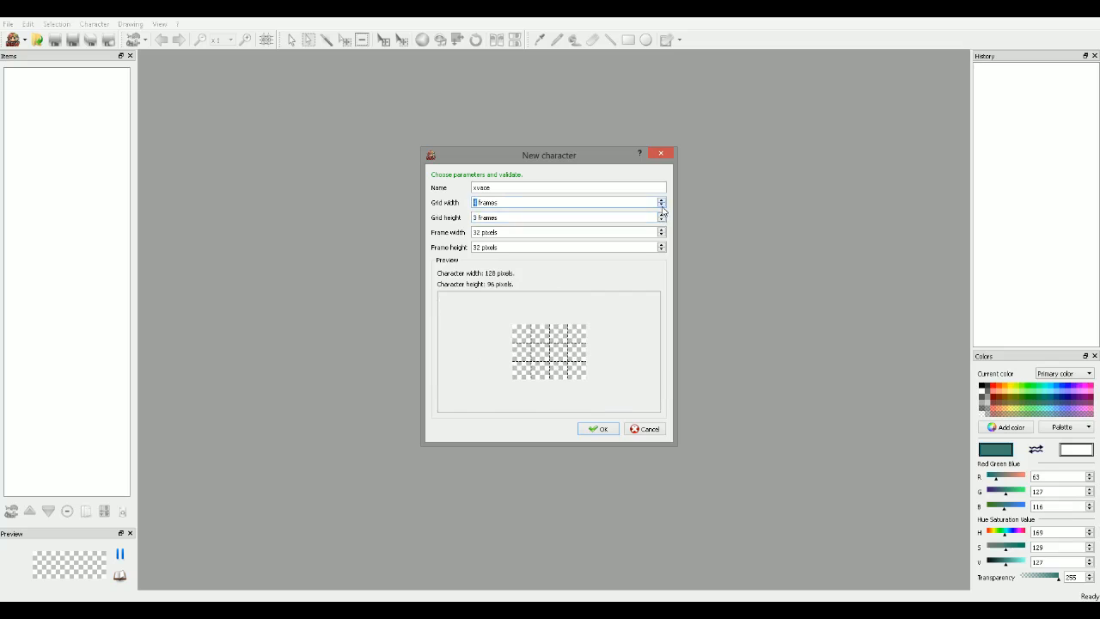
left_click(661, 205)
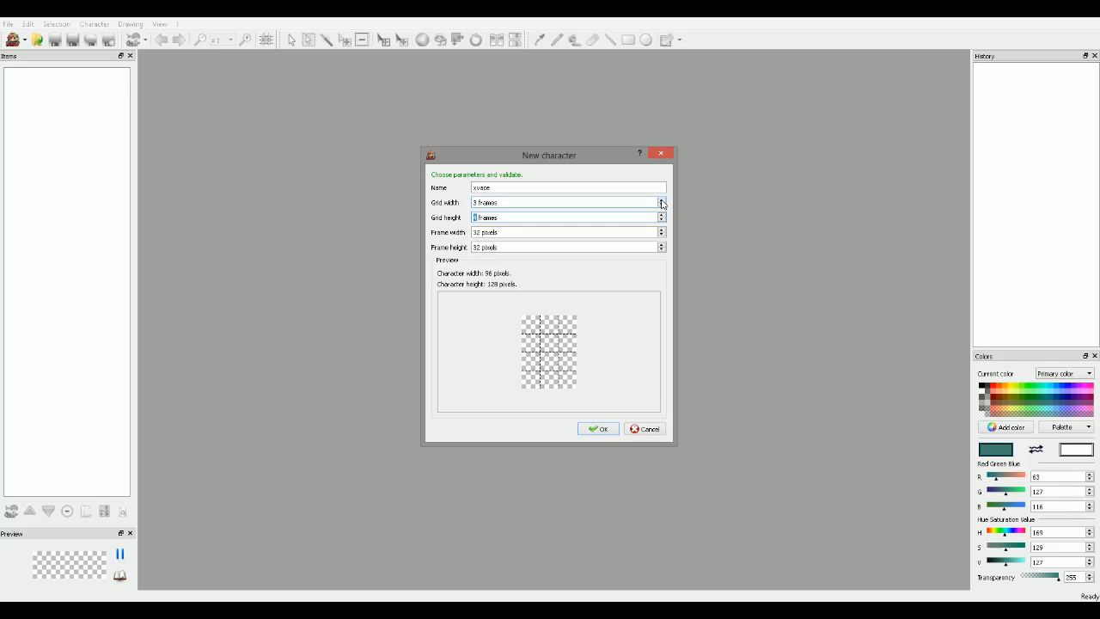
left_click(663, 200)
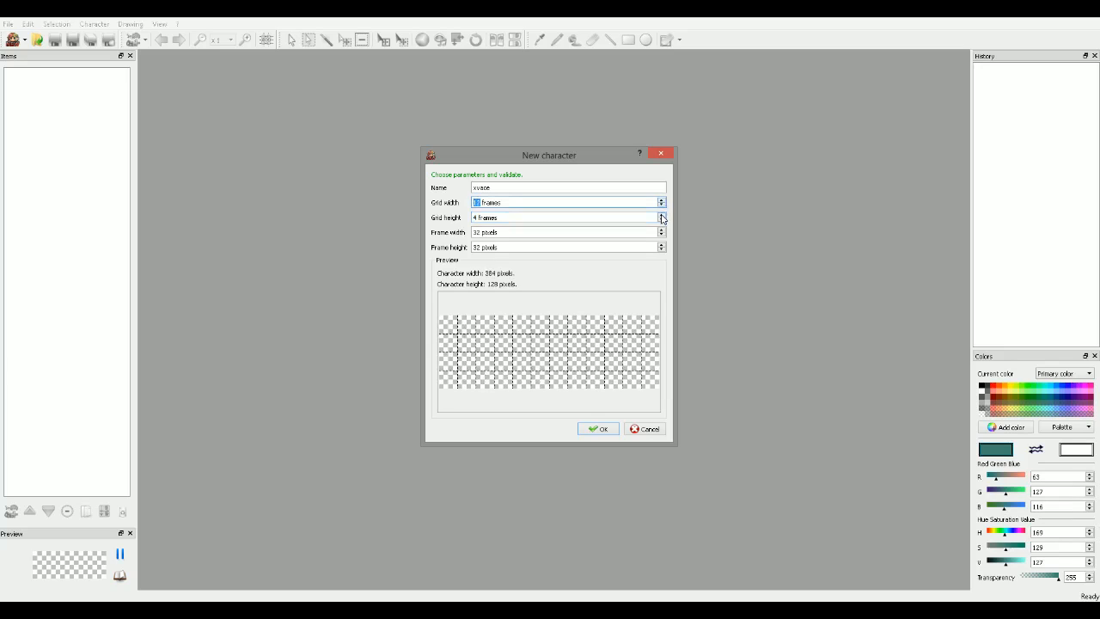
left_click(661, 215)
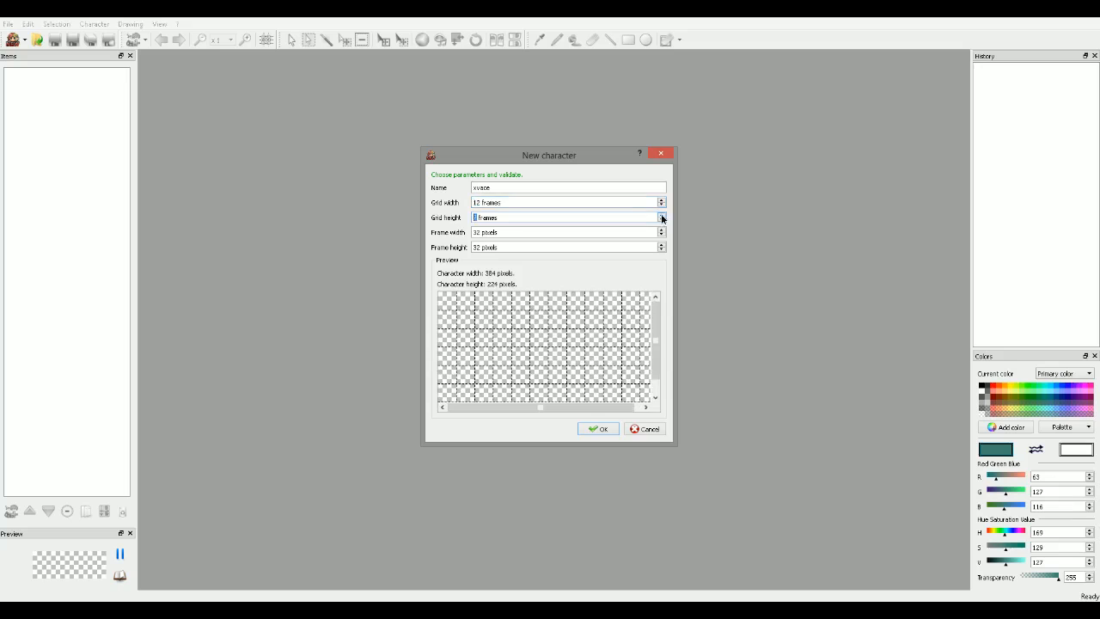
left_click(660, 217)
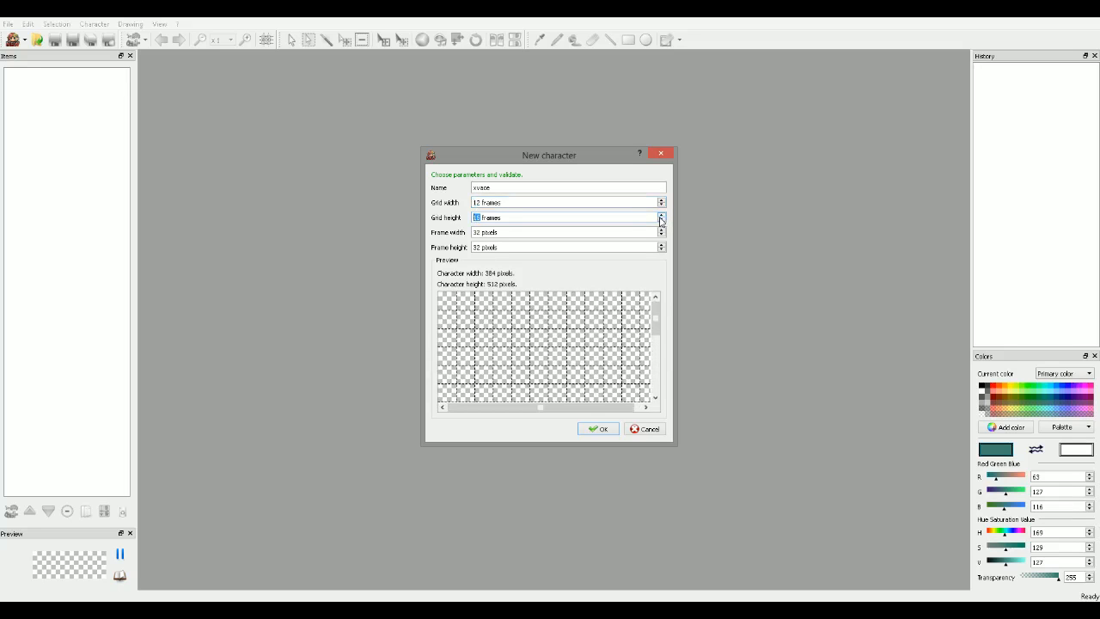
left_click(596, 429)
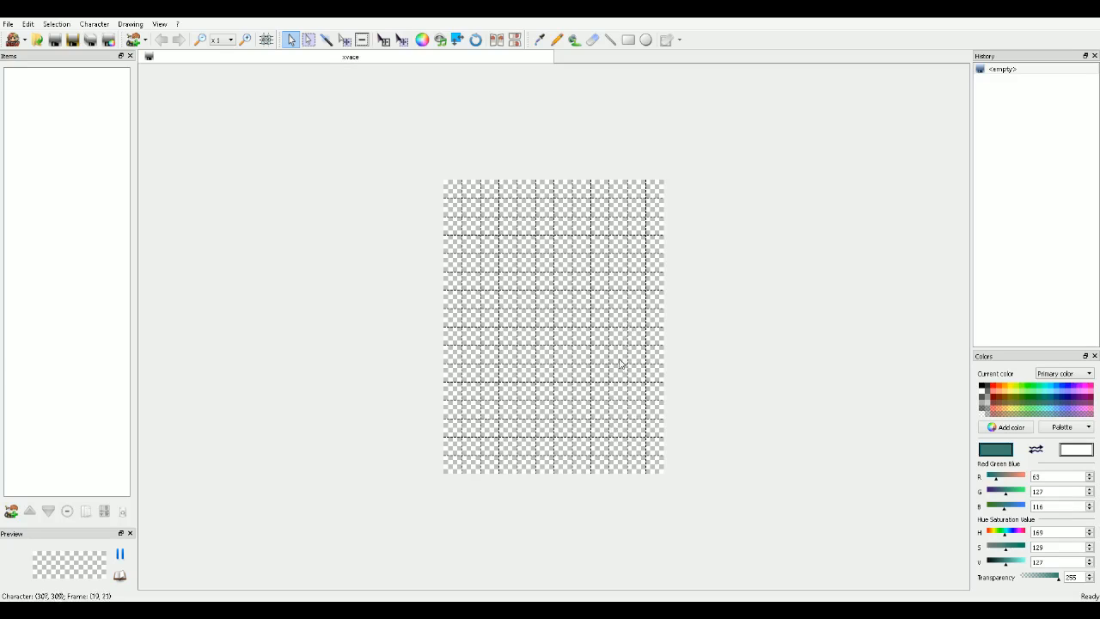
mouse_move(588, 278)
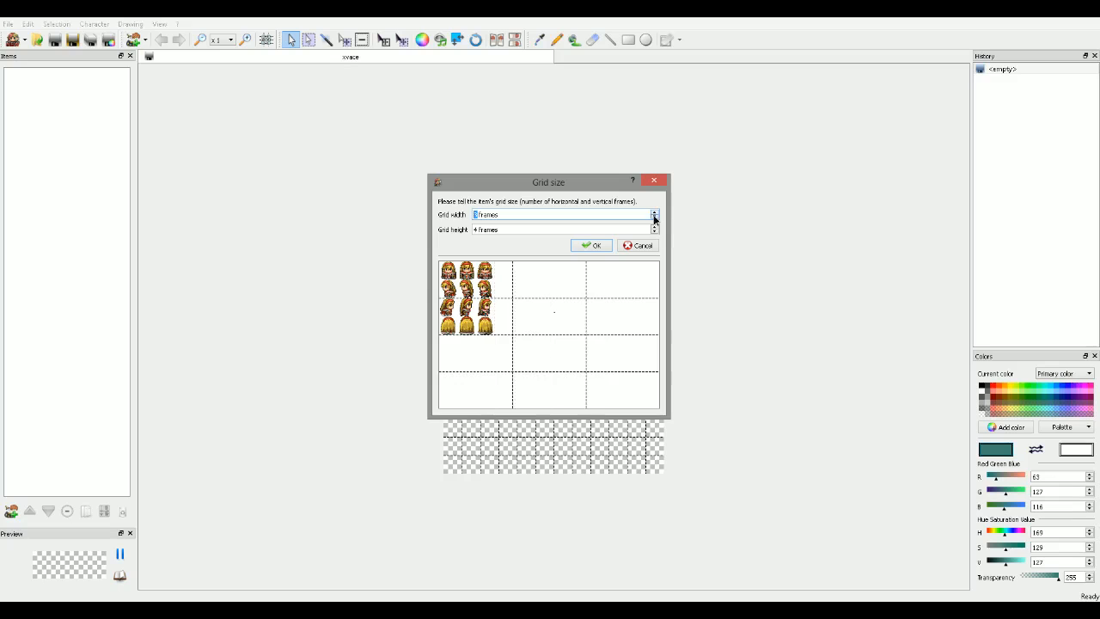
- Set the imported Alexandra sprite sheet's grid to 12 frames across and adjust frames down
left_click(653, 212)
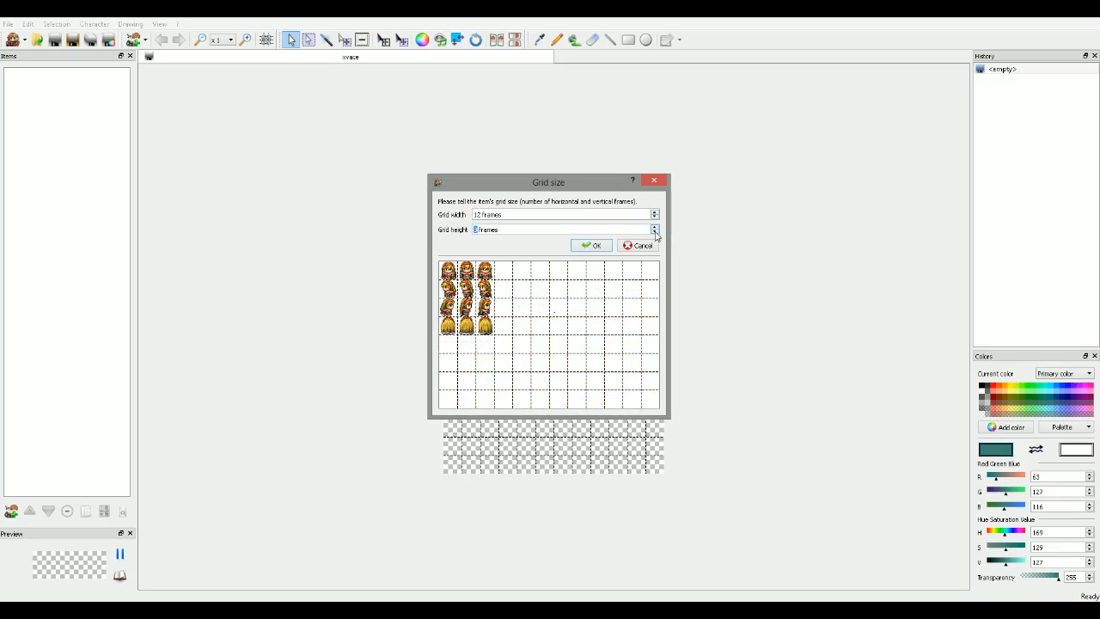
left_click(653, 227)
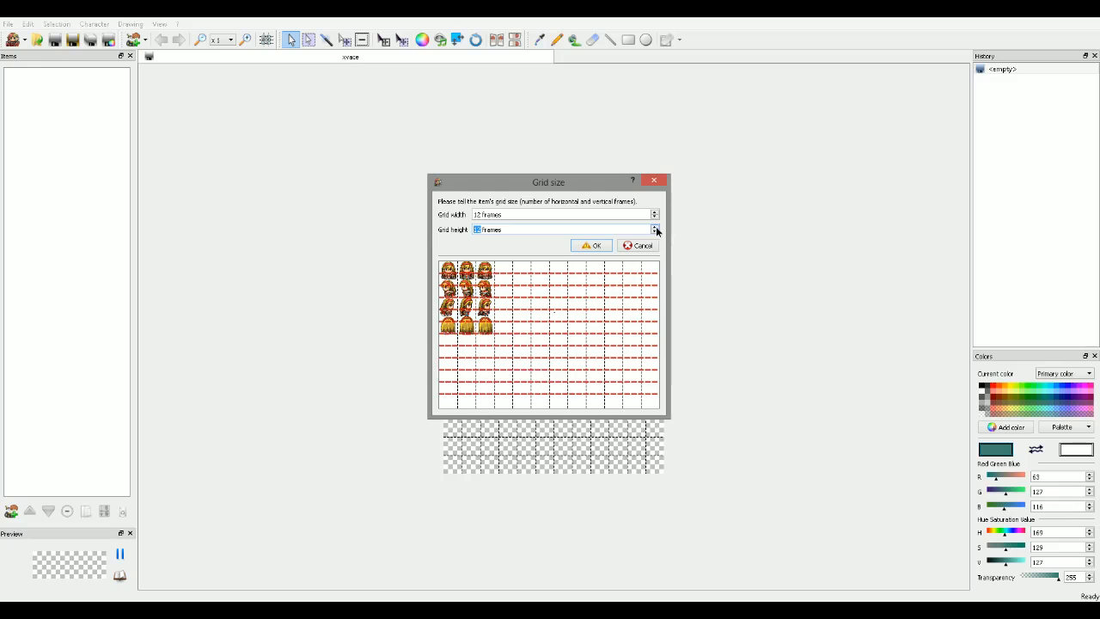
mouse_move(658, 236)
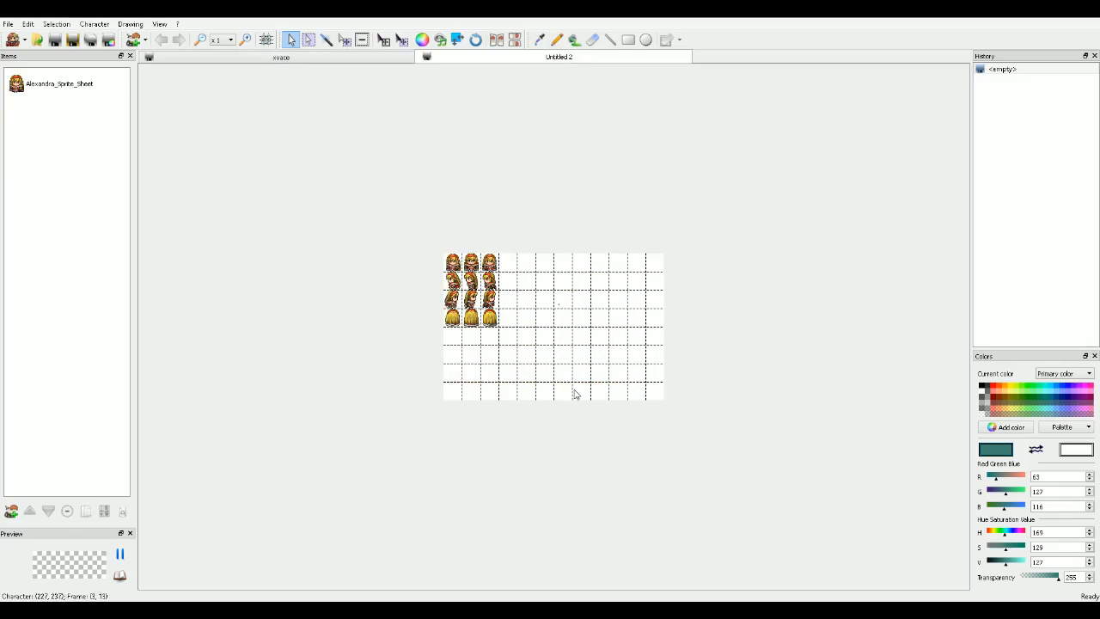
mouse_move(610, 393)
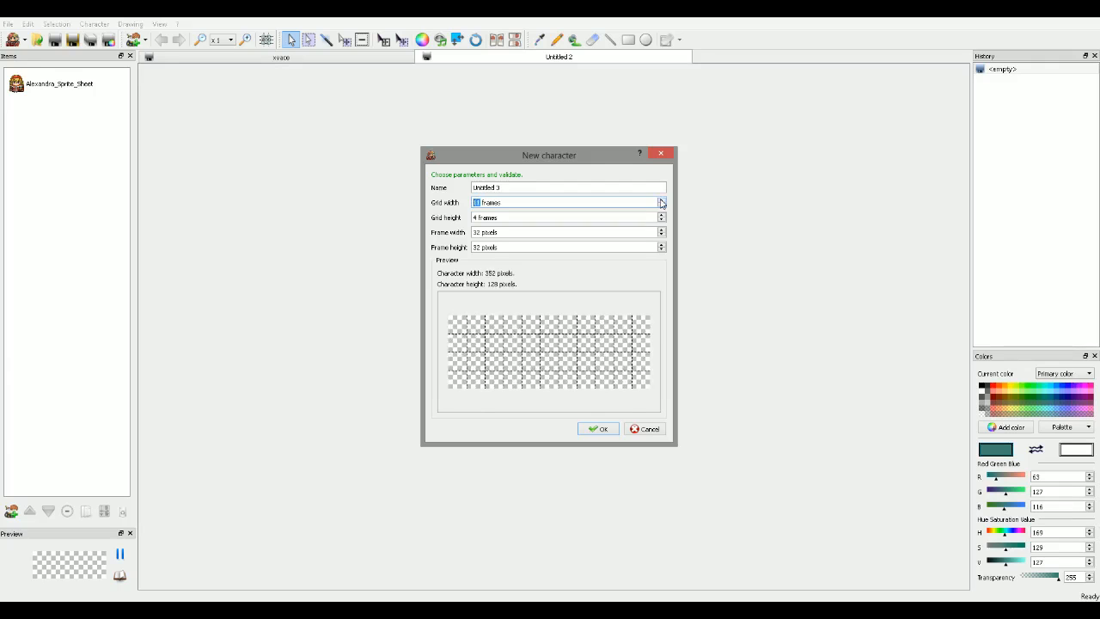
- Name the new character 'test' with a 12-by-8 grid and 32-pixel frame width
left_click(661, 199)
type("8")
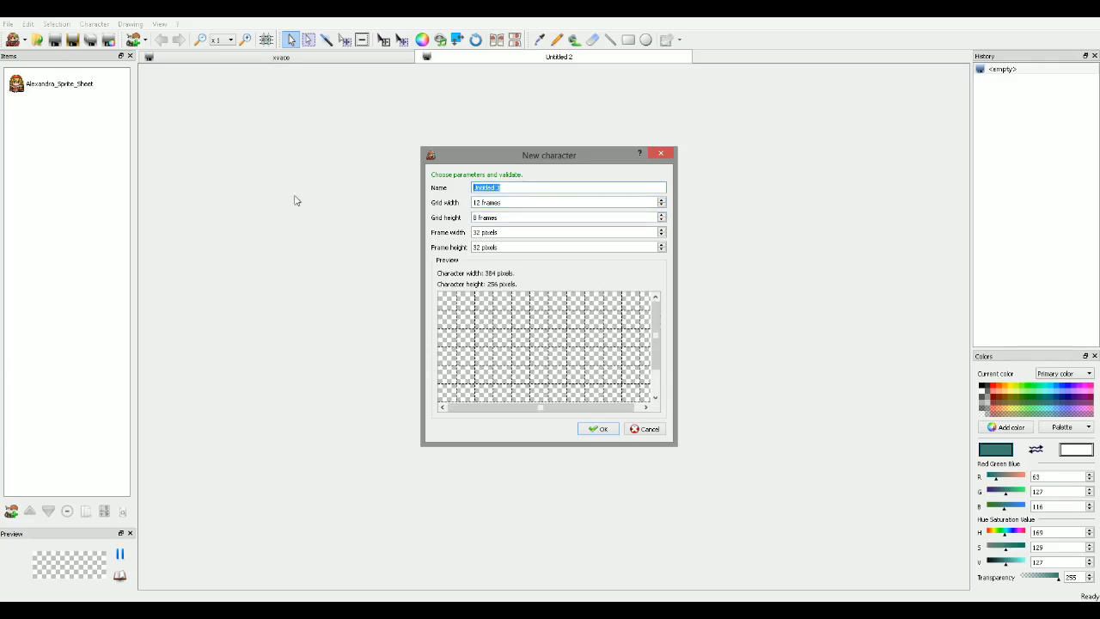
type("test")
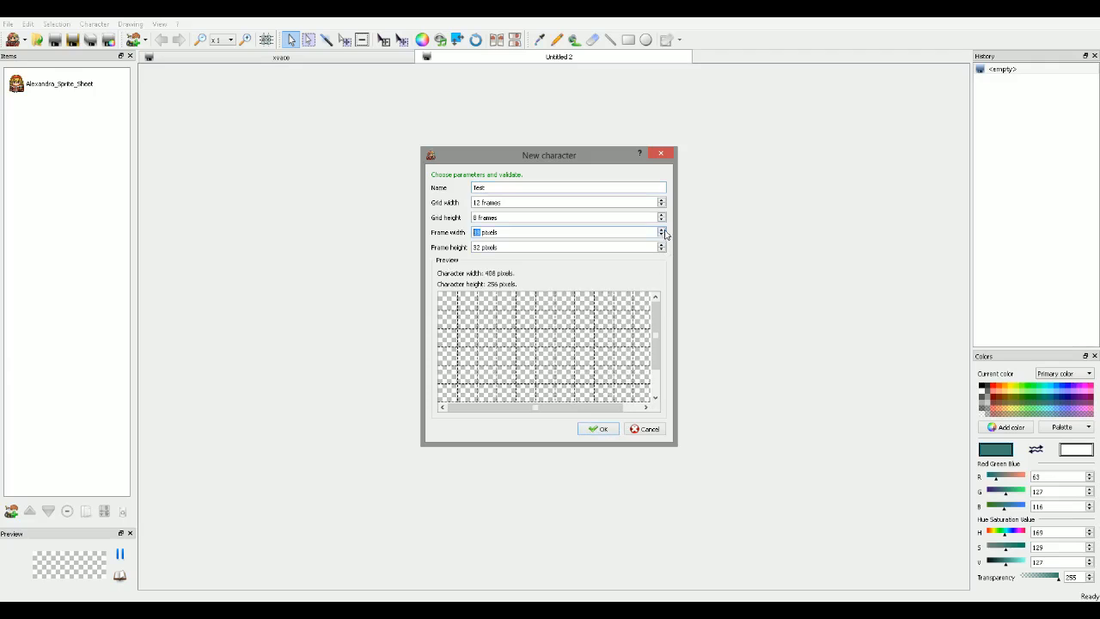
left_click(661, 235)
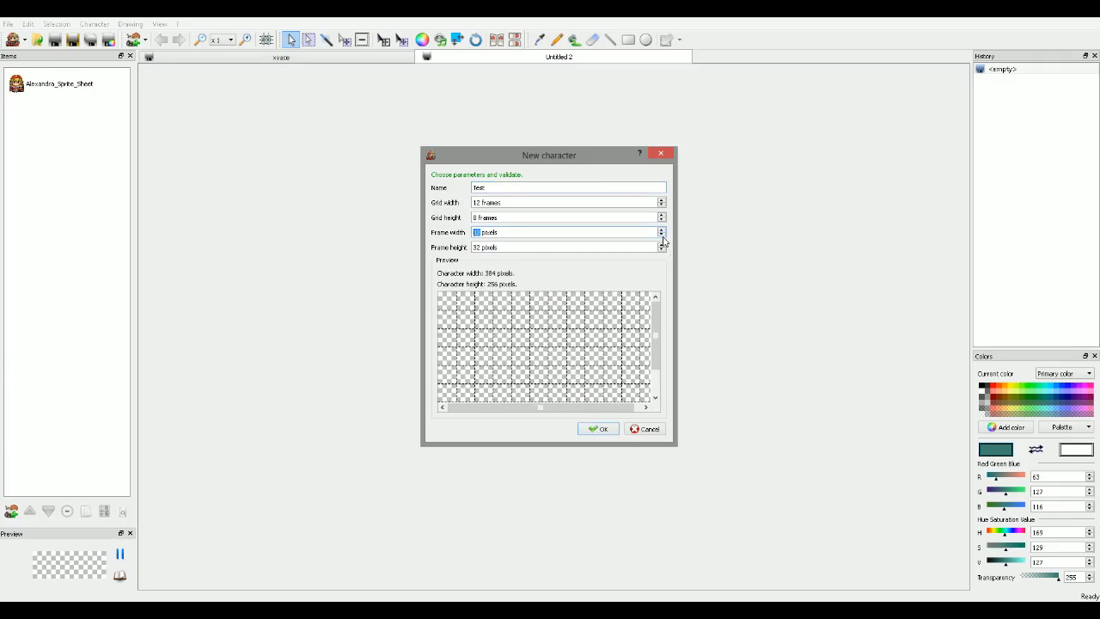
left_click(598, 428)
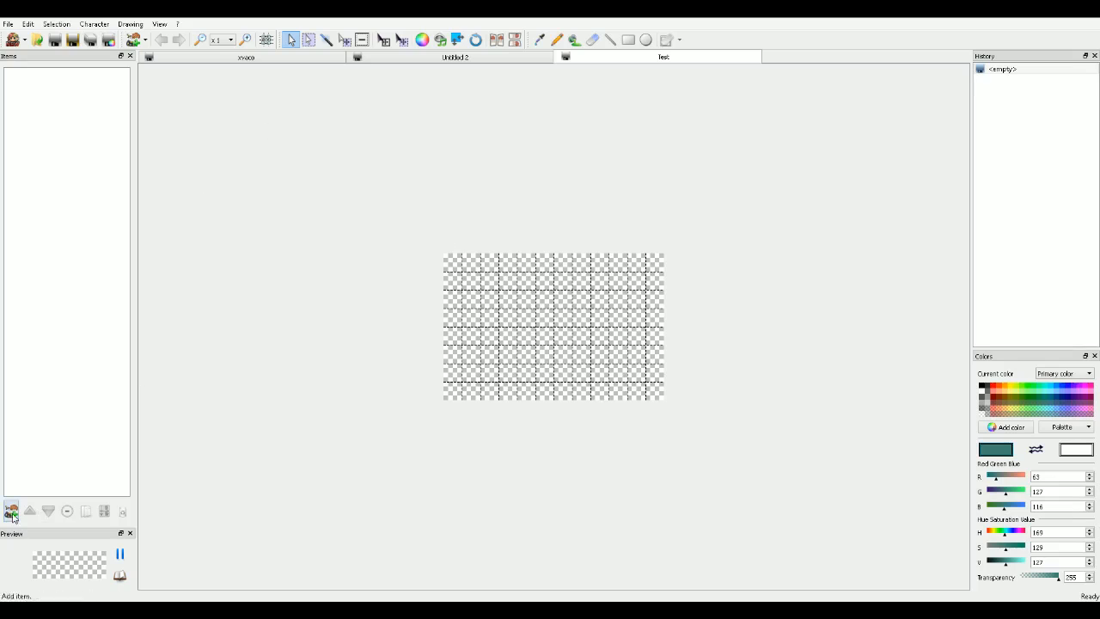
- Add the Pale human body from Items/VX/Body to the test character
left_click(11, 510)
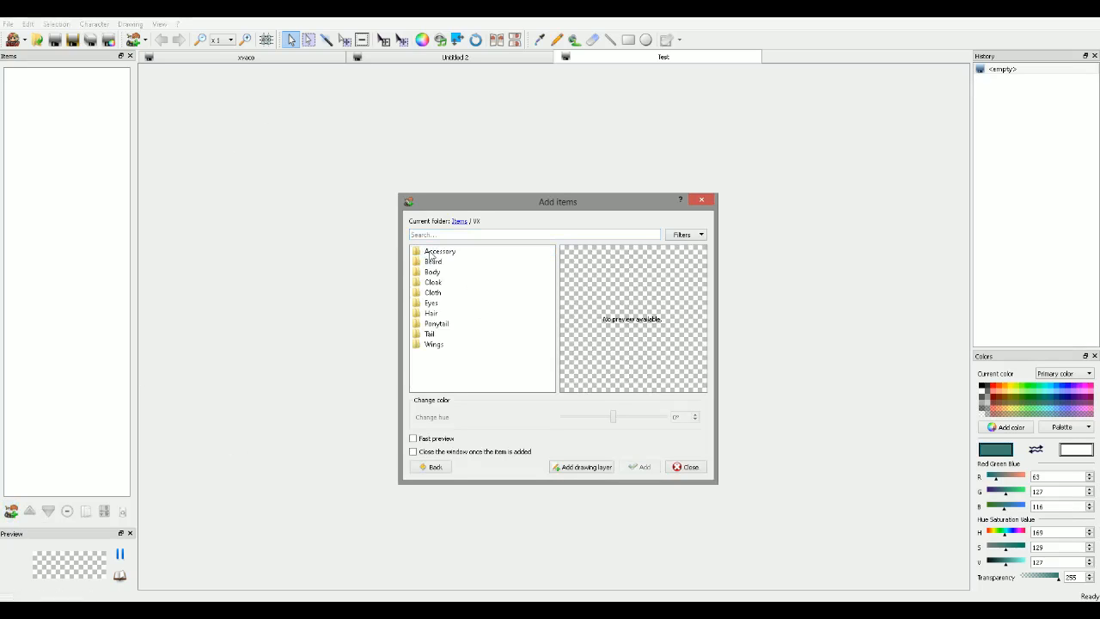
left_click(432, 272)
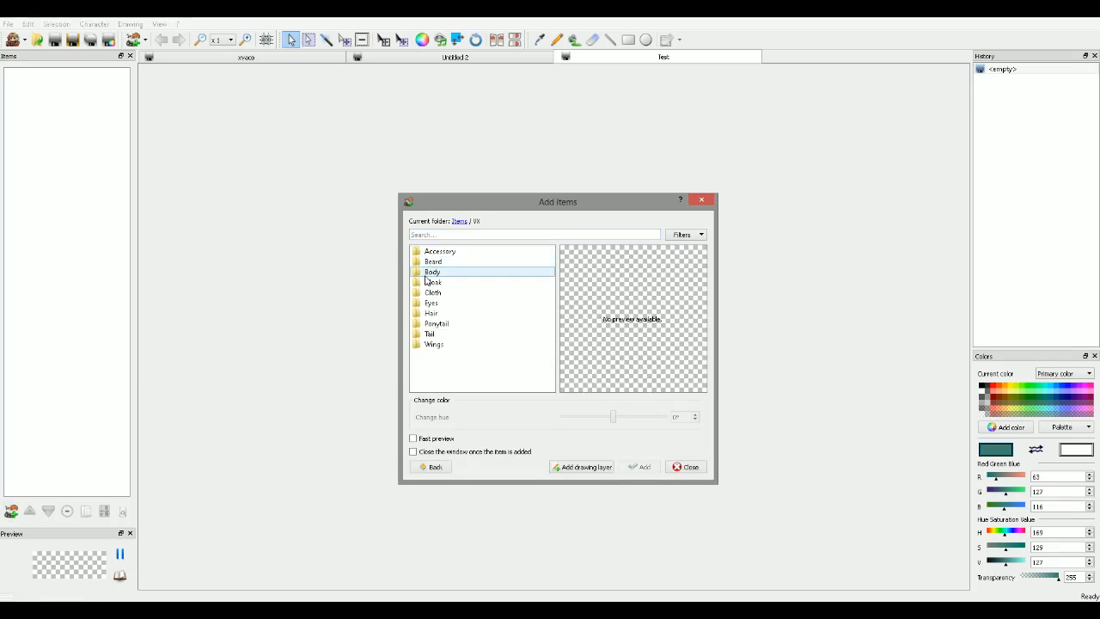
left_click(430, 333)
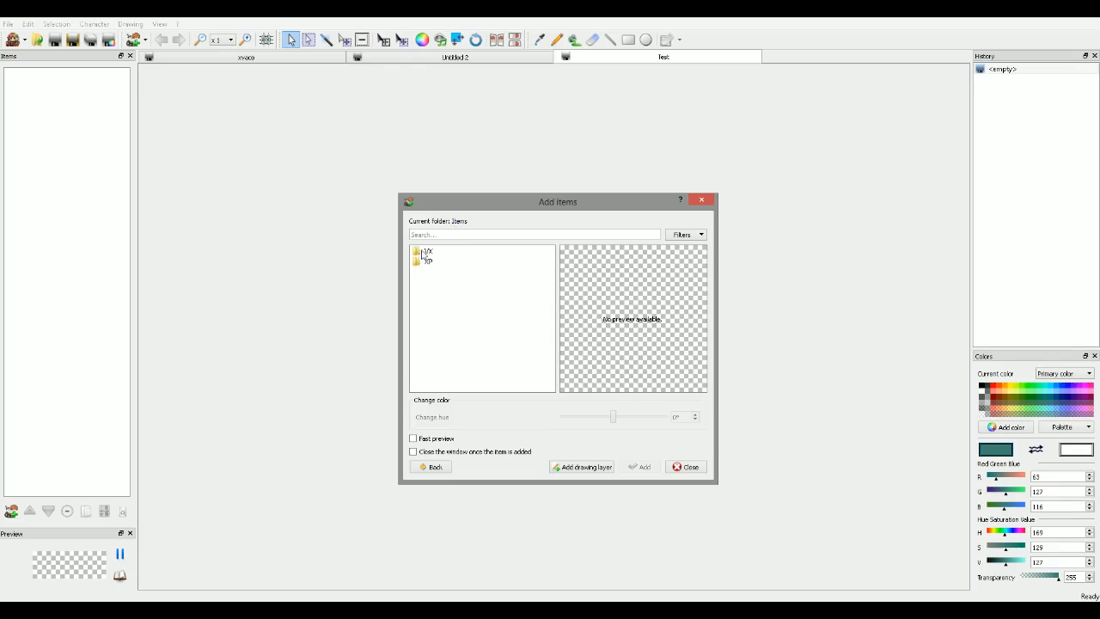
double_click(427, 251)
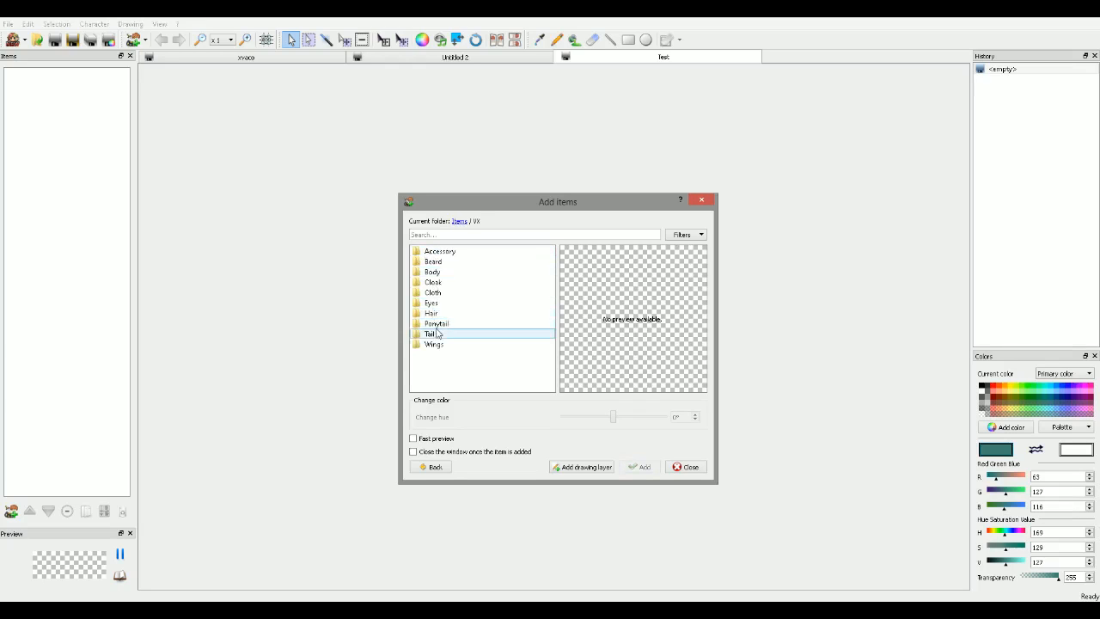
left_click(433, 261)
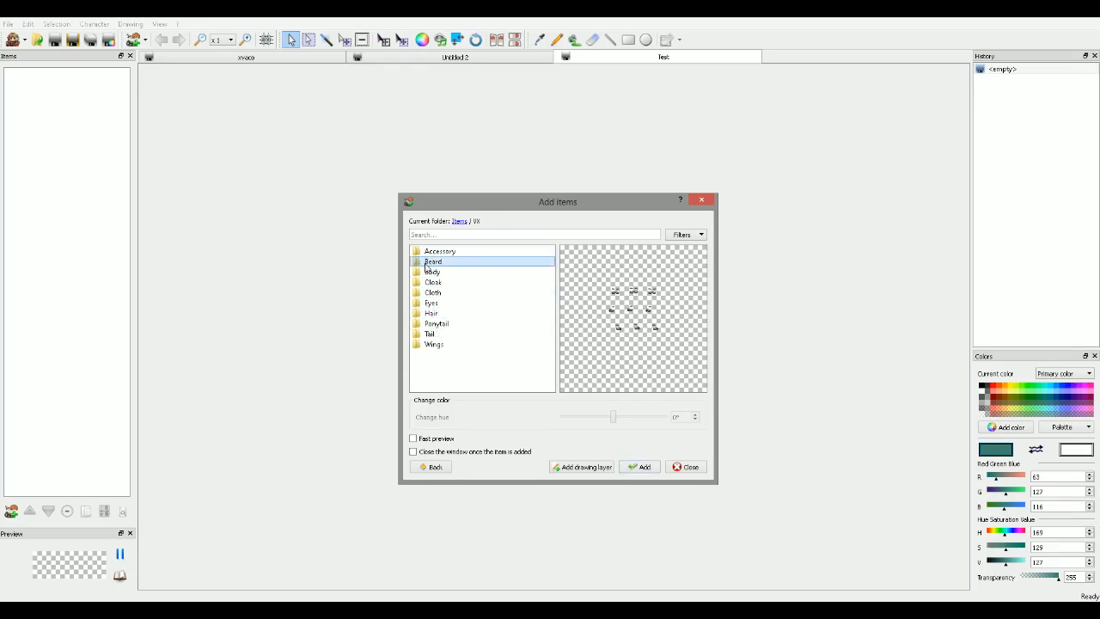
double_click(433, 262)
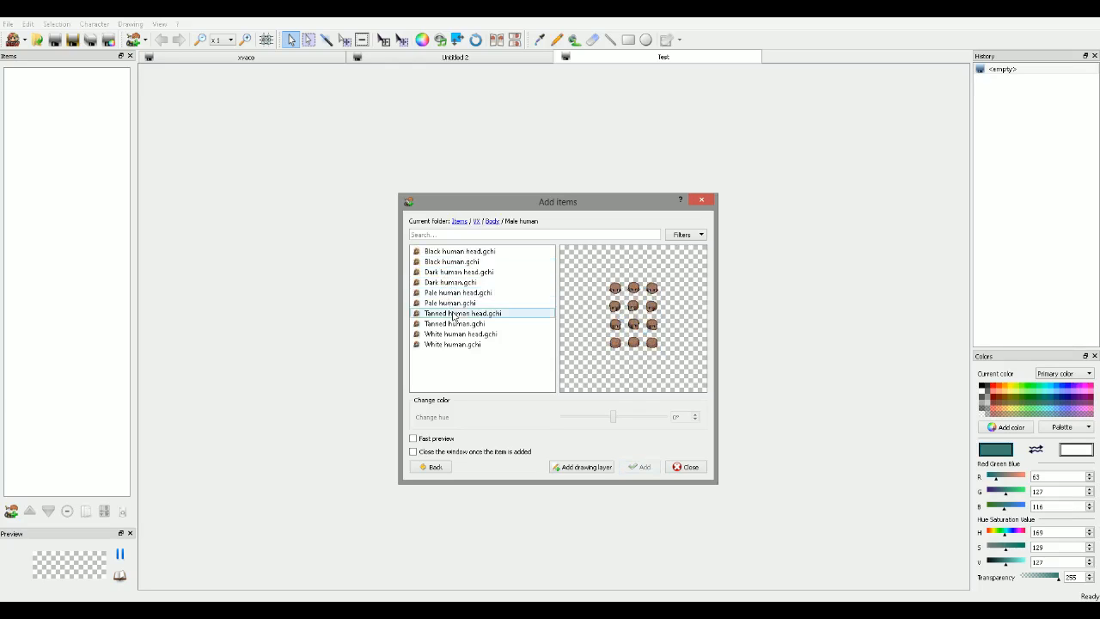
left_click(449, 302)
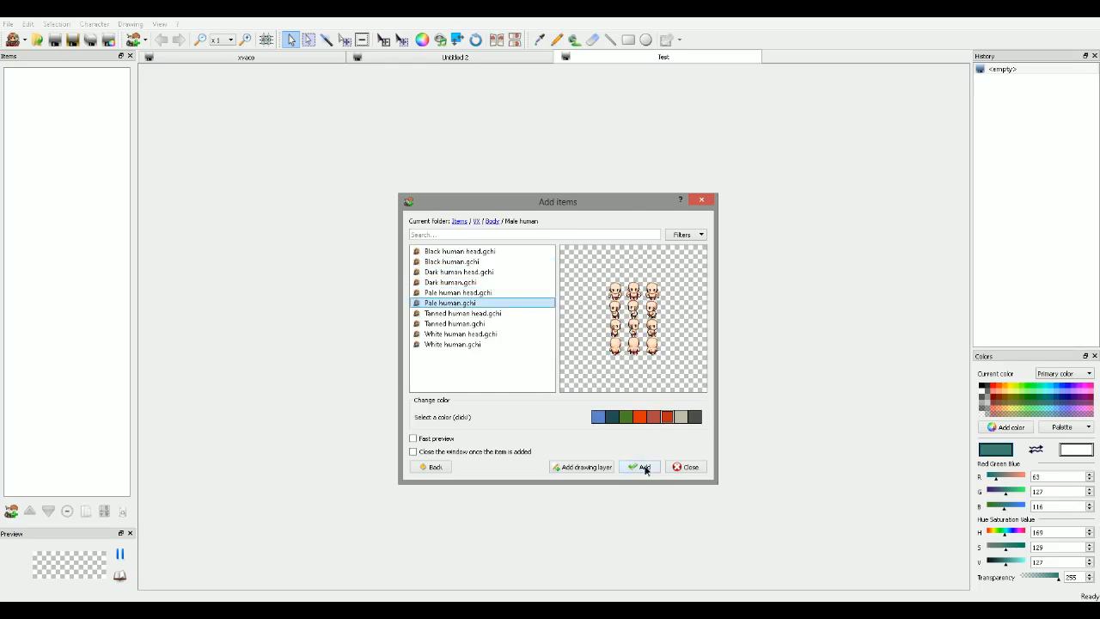
left_click(639, 466)
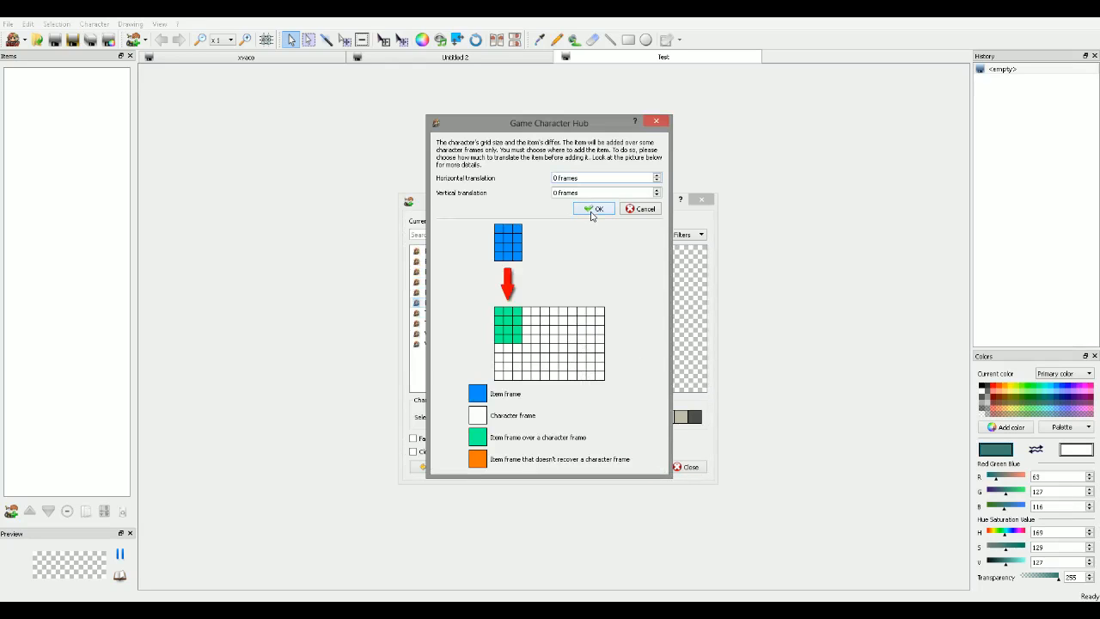
mouse_move(598, 220)
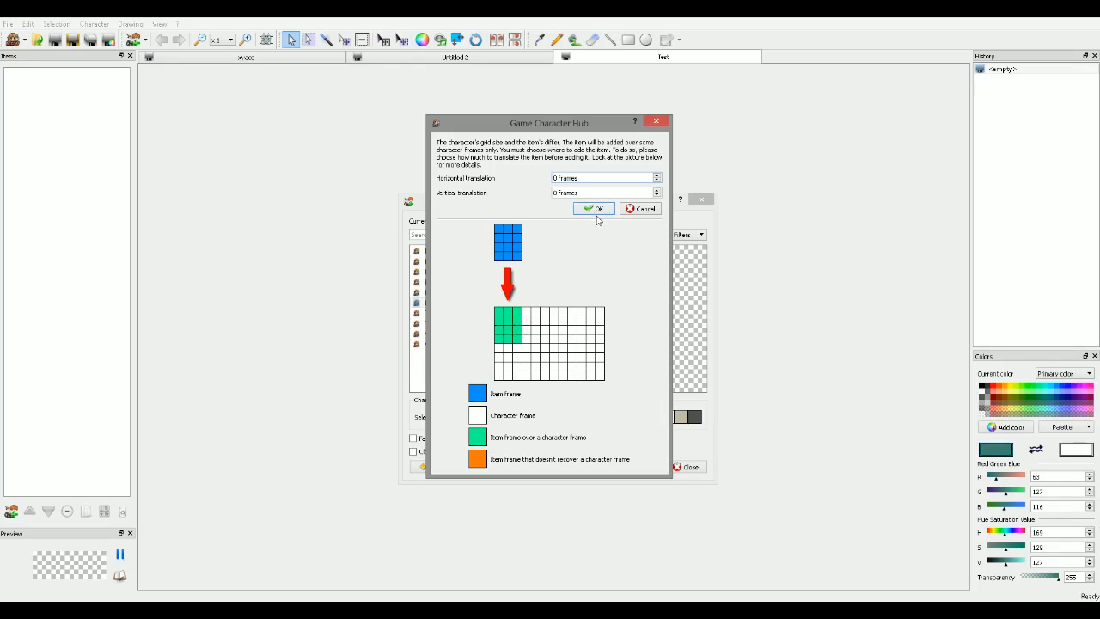
left_click(592, 208)
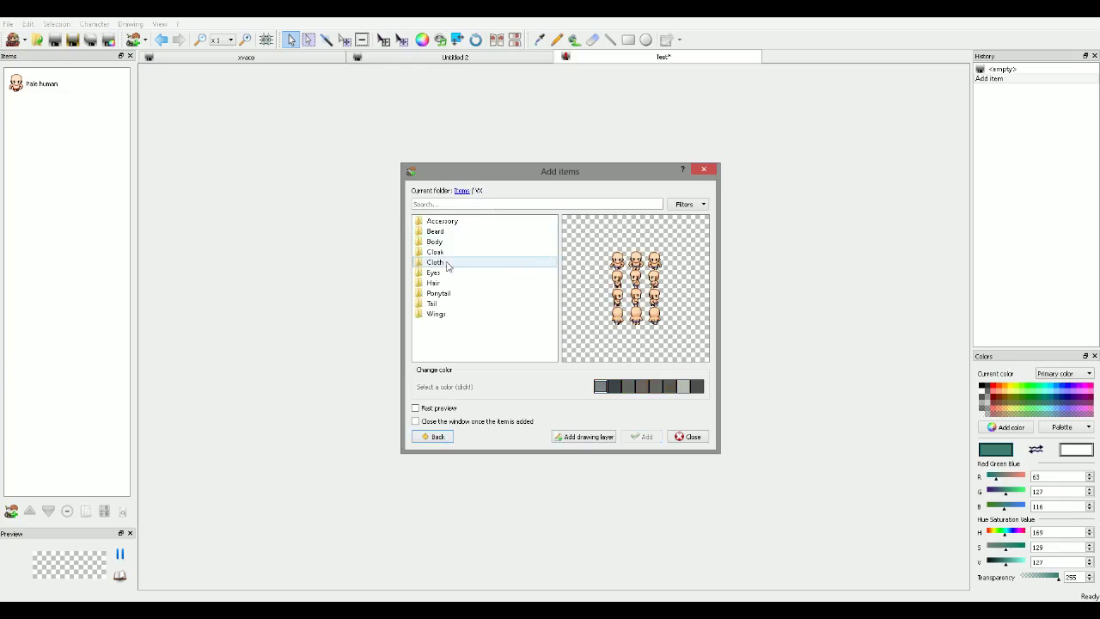
- Add the brown cloak to the character
double_click(434, 262)
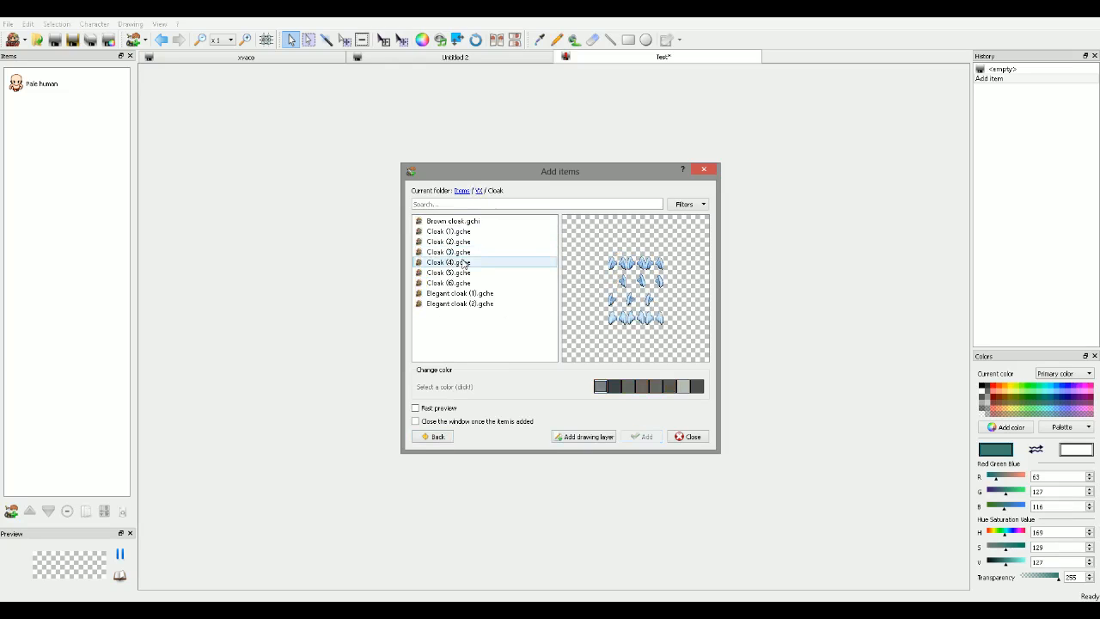
left_click(460, 303)
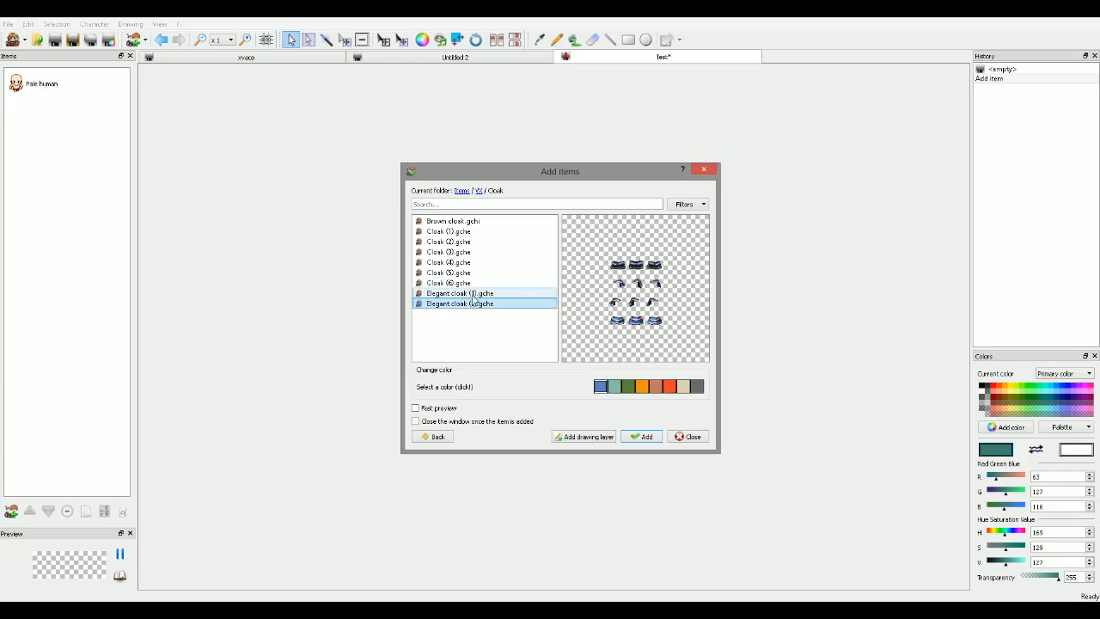
left_click(453, 220)
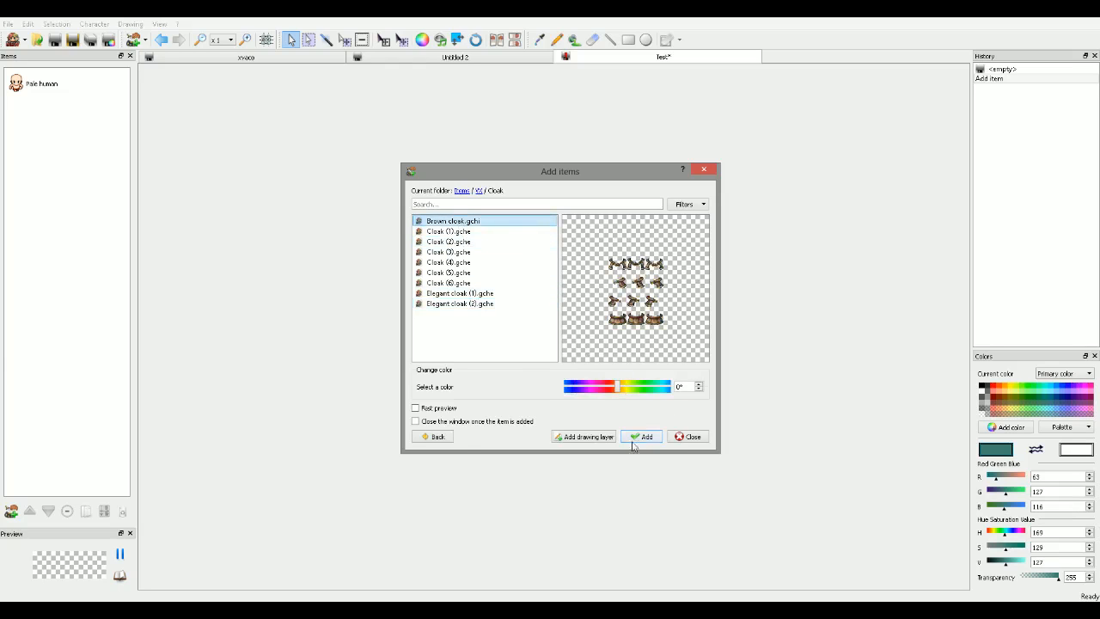
left_click(641, 436)
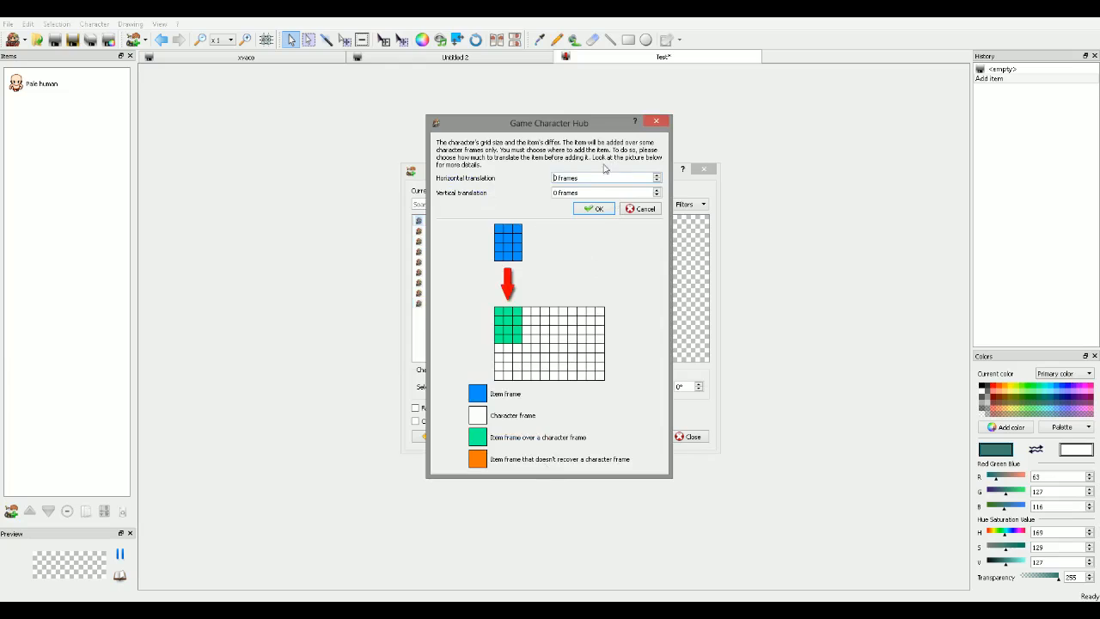
left_click(593, 208)
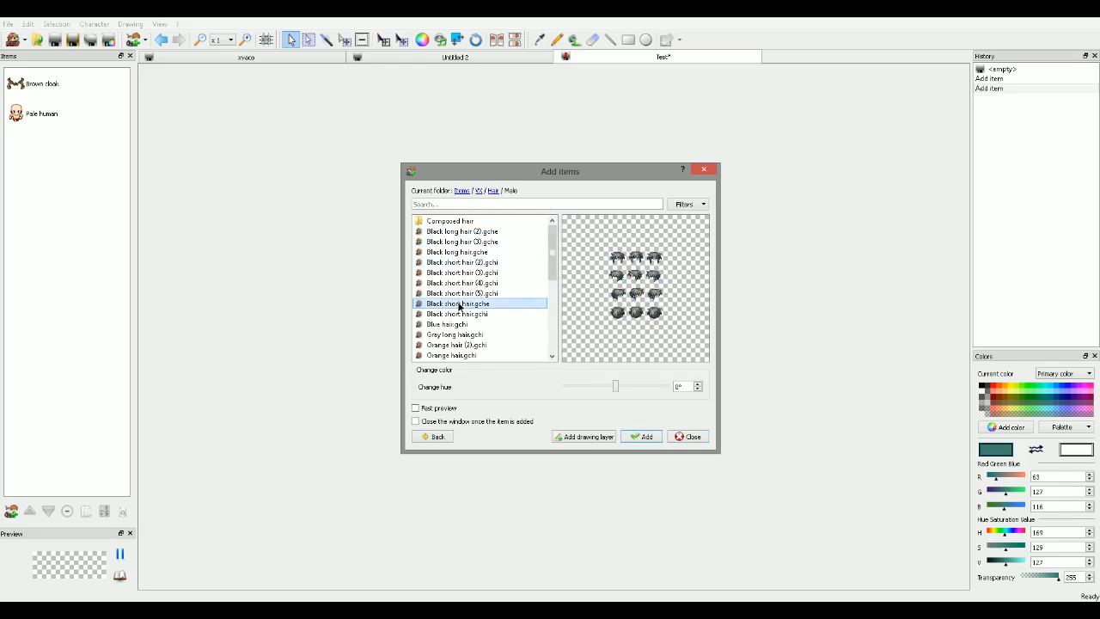
- Add gray long hair tinted to a hue of -29 degrees
left_click(454, 334)
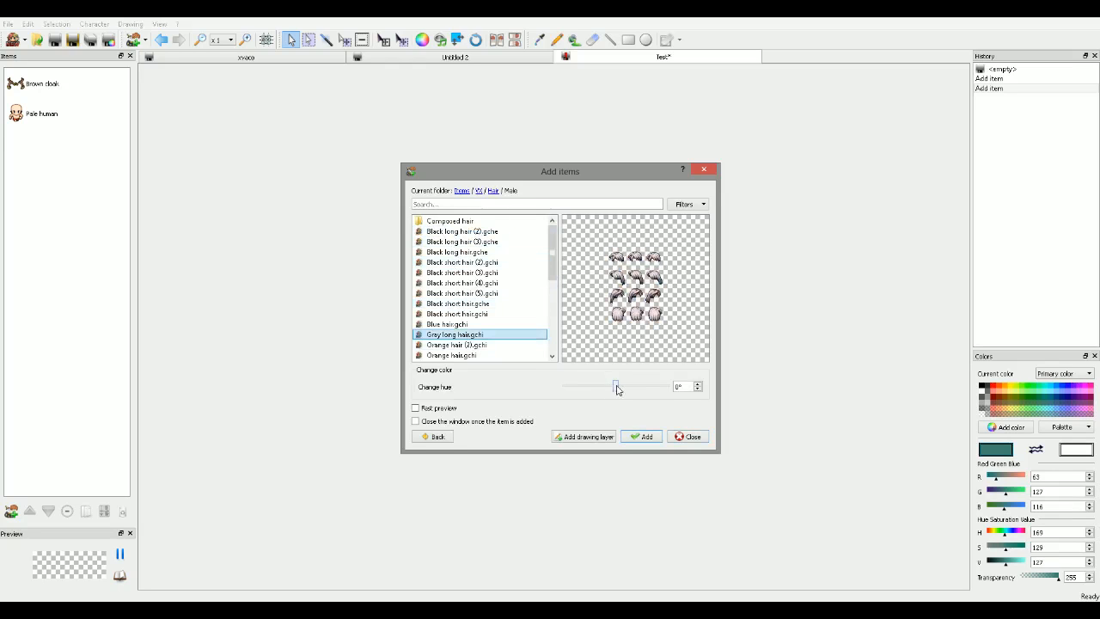
left_click_drag(617, 386, 636, 385)
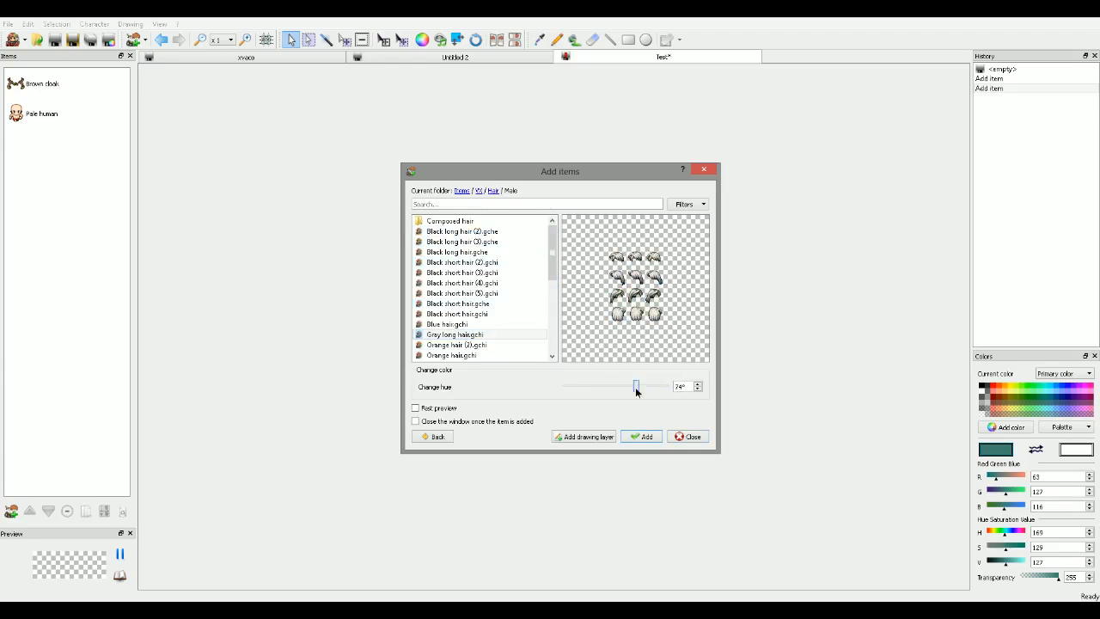
left_click_drag(636, 386, 608, 386)
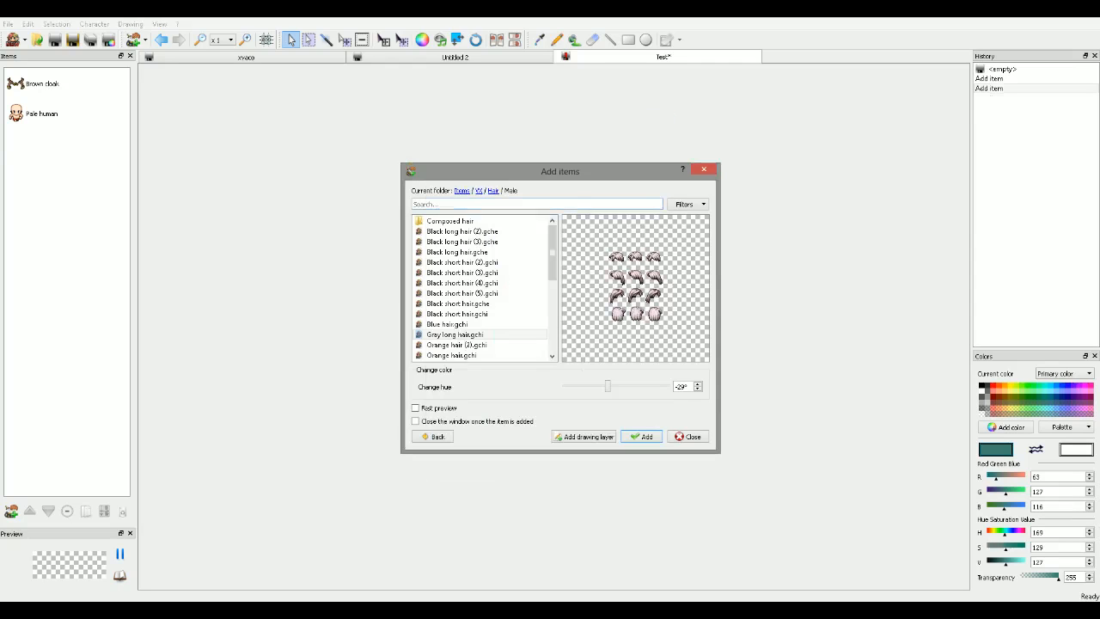
left_click(641, 436)
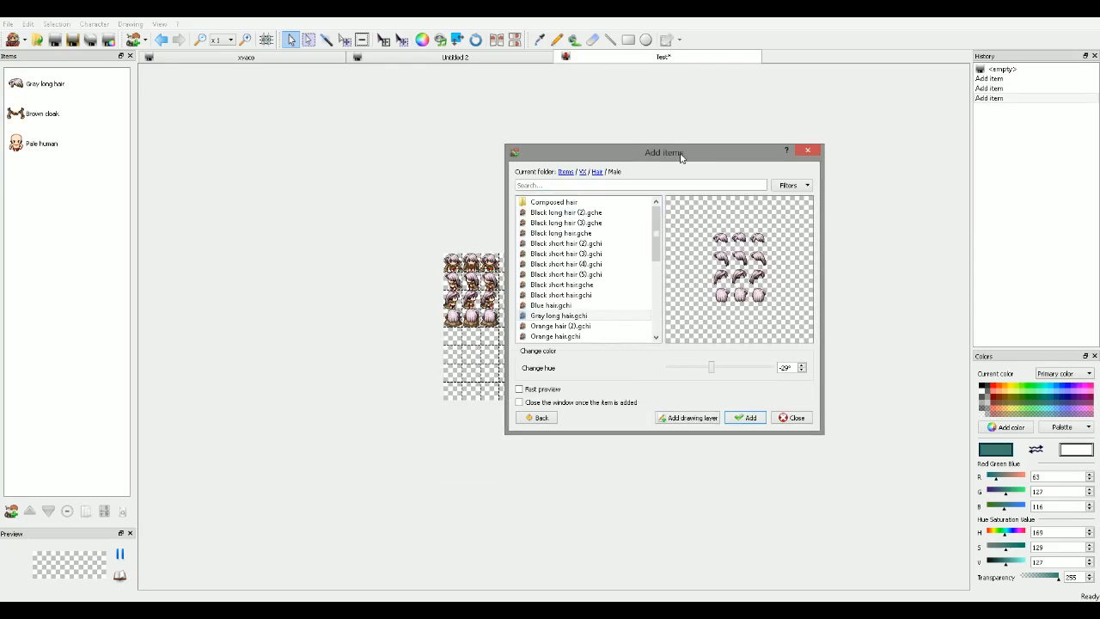
- Add the villager clothes from the male clothing category
left_click_drag(664, 153, 728, 145)
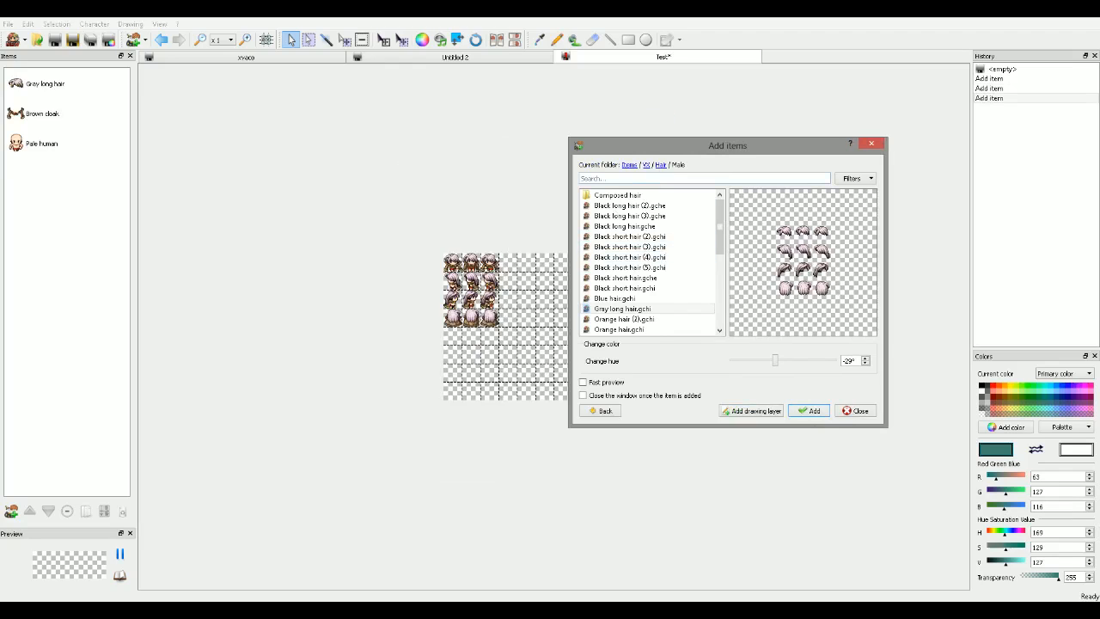
left_click(600, 410)
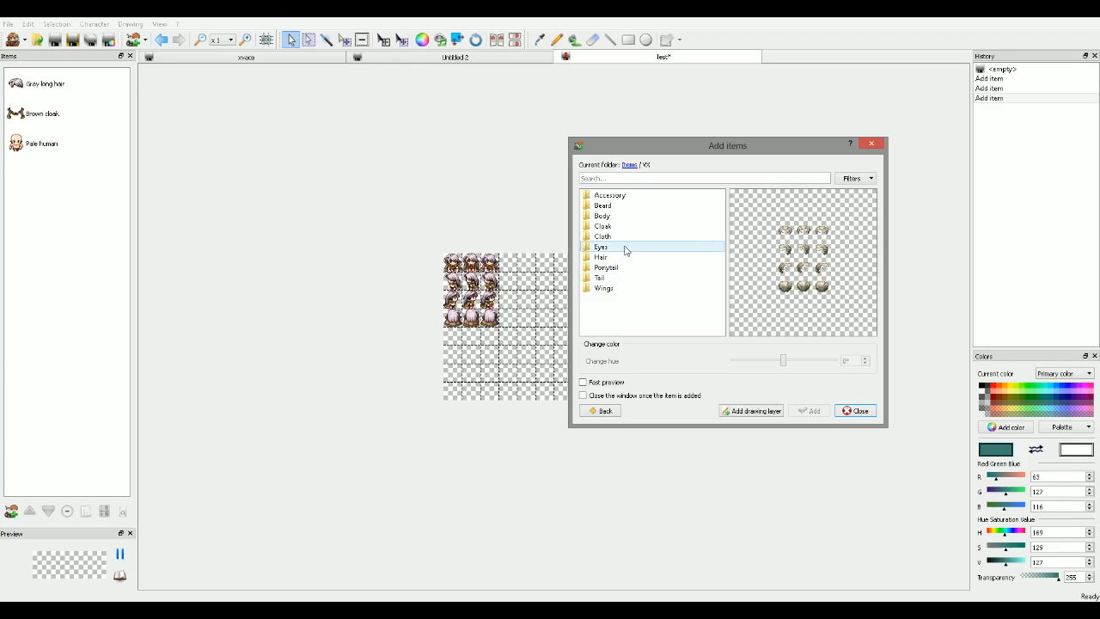
left_click(610, 195)
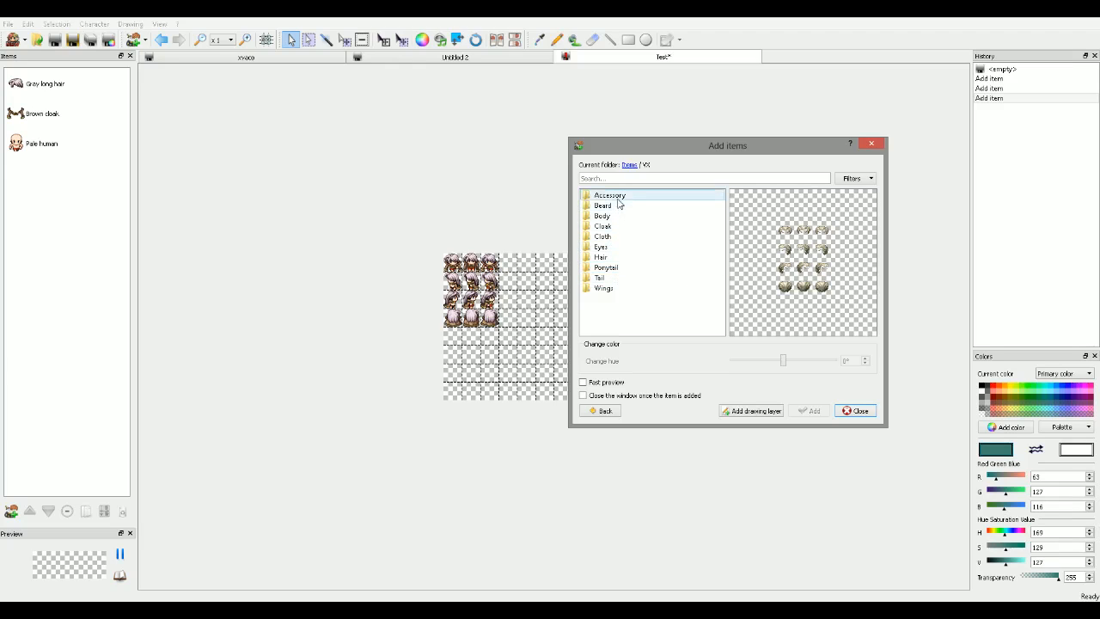
double_click(608, 195)
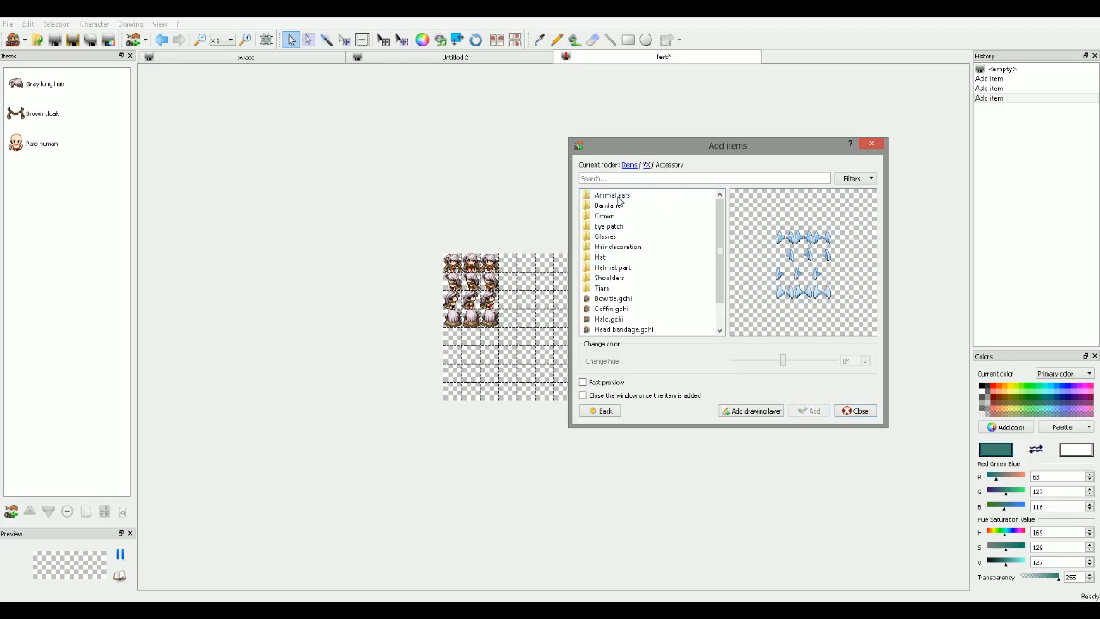
left_click(605, 236)
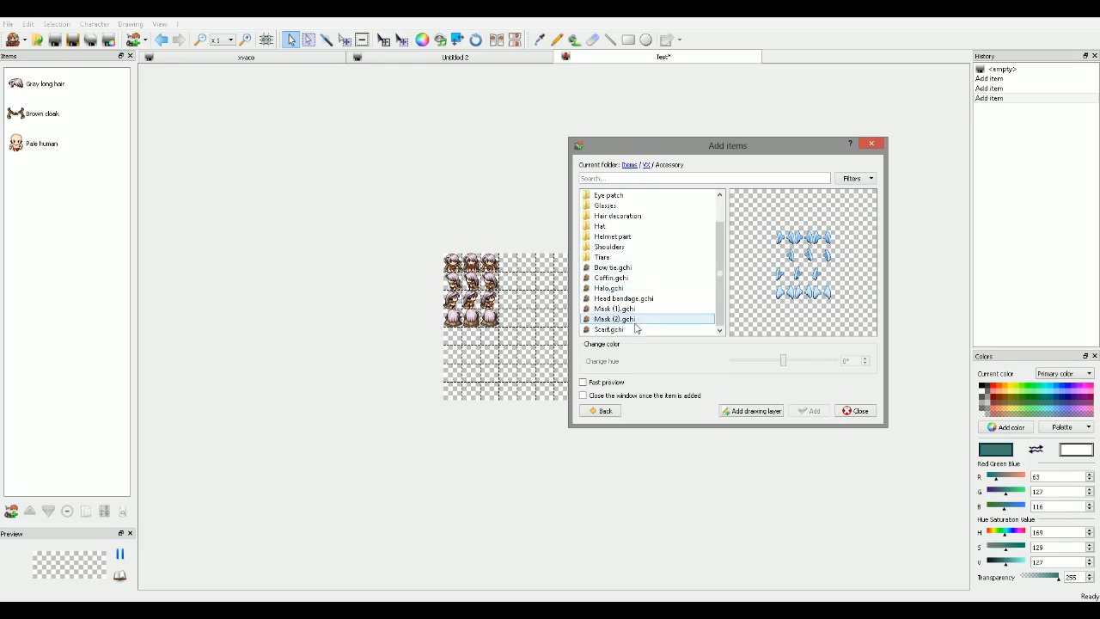
left_click(646, 164)
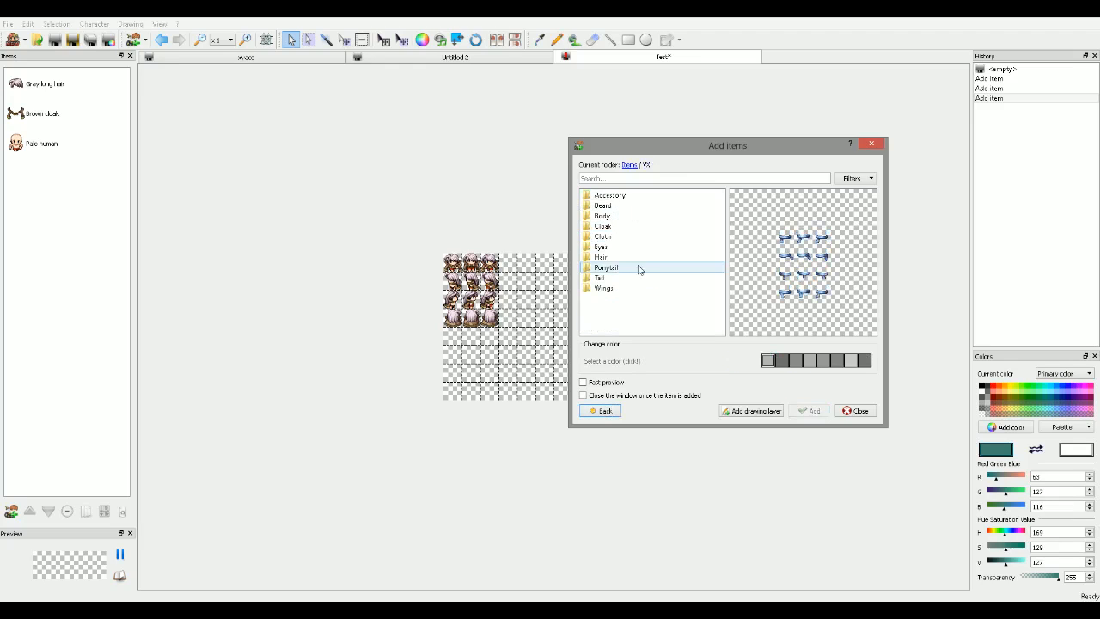
left_click(601, 226)
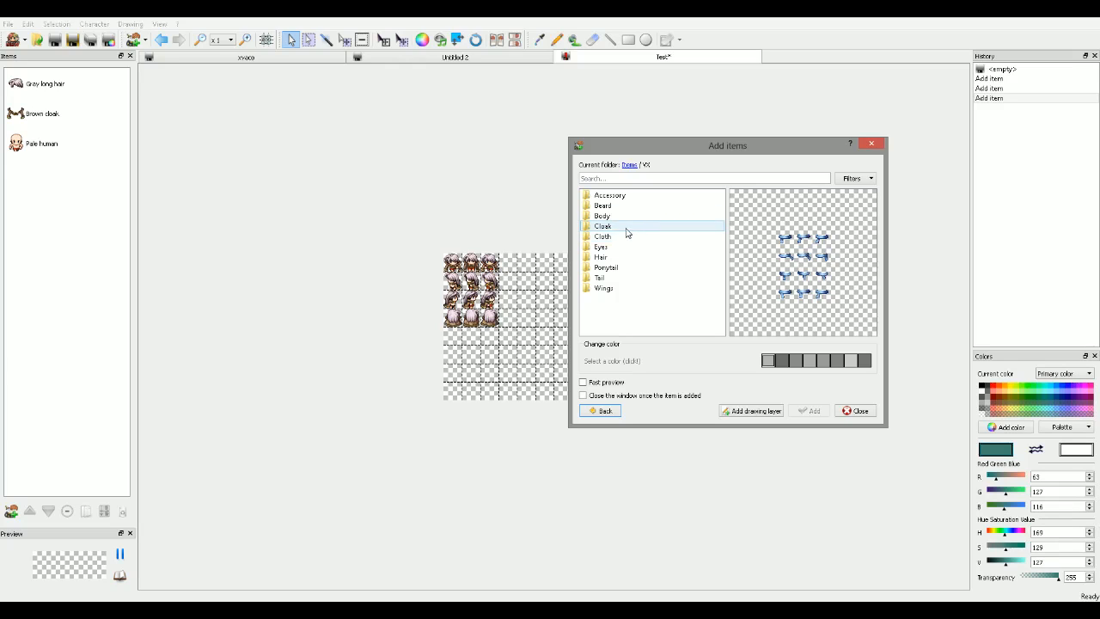
left_click(602, 237)
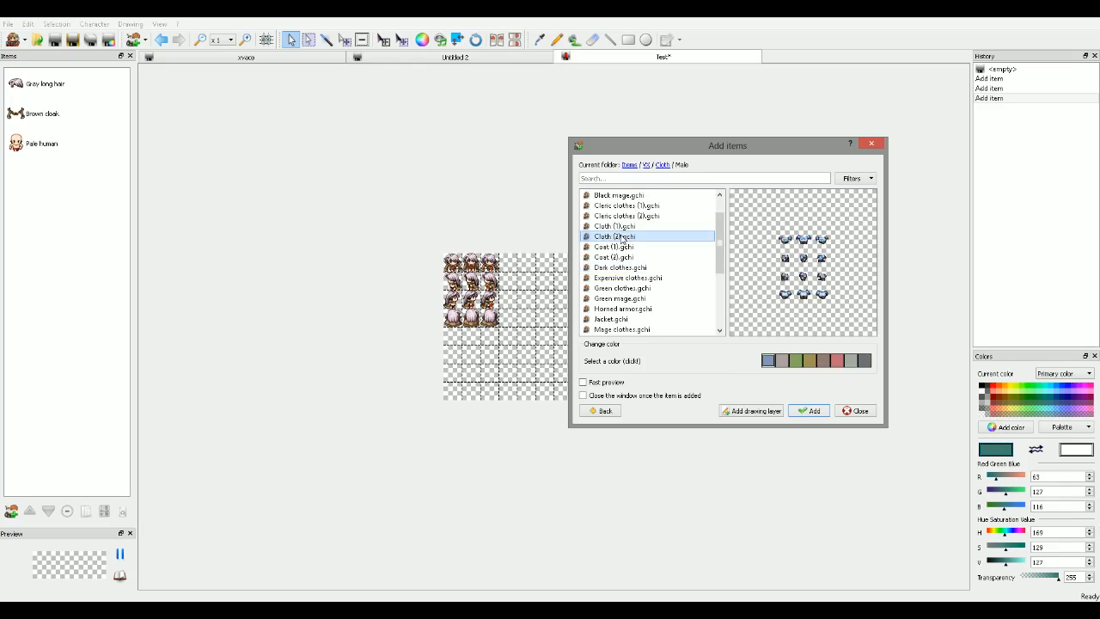
left_click(625, 216)
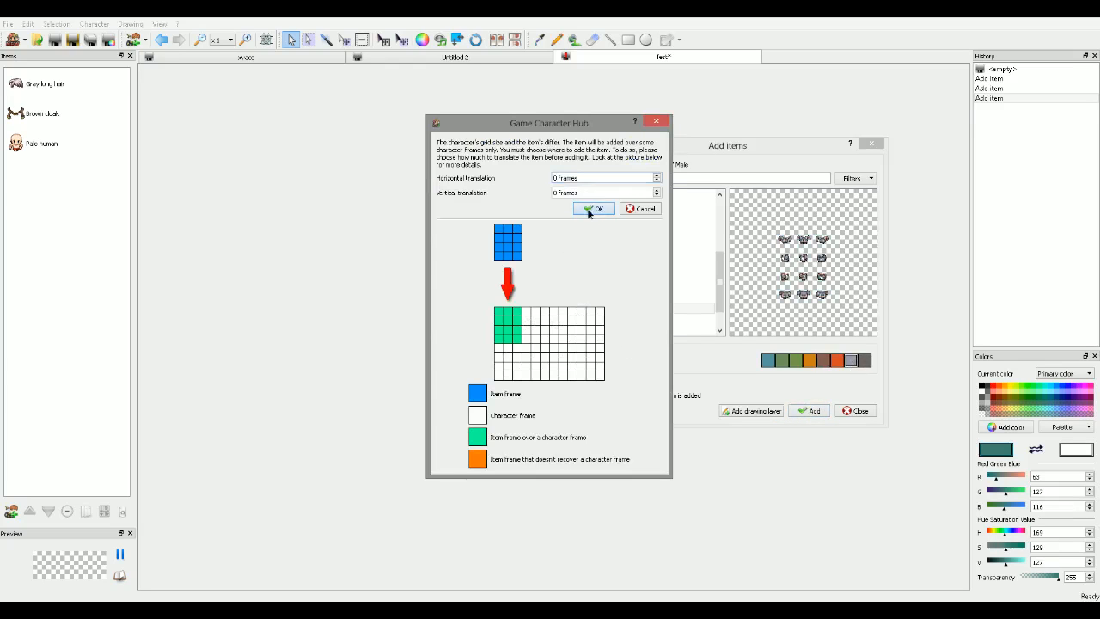
left_click(593, 208)
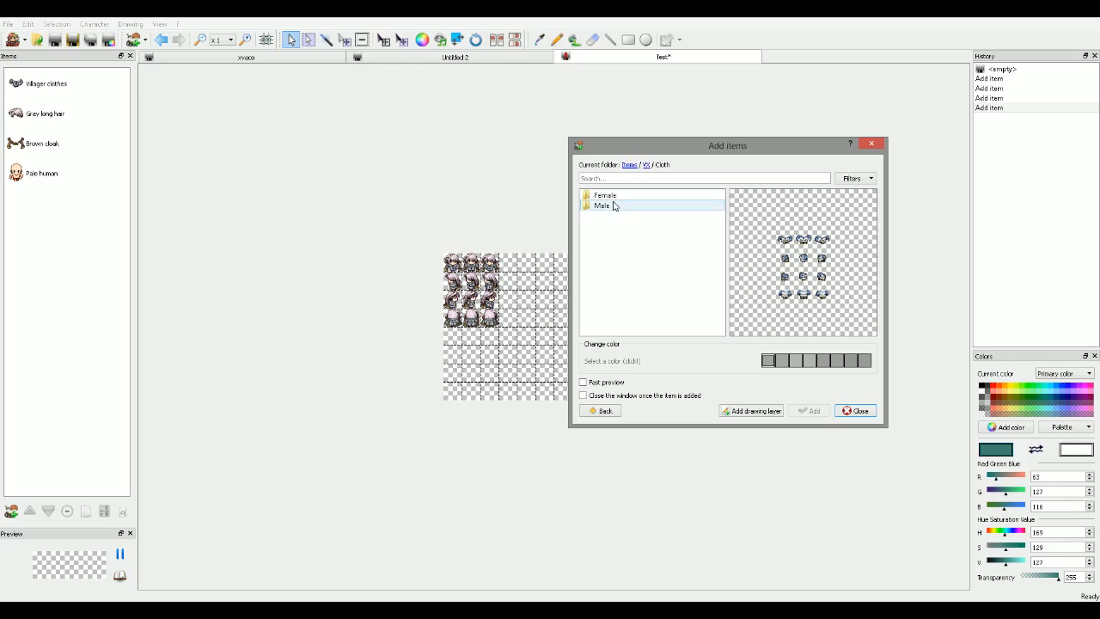
- Add the brown cloak a second time
double_click(601, 205)
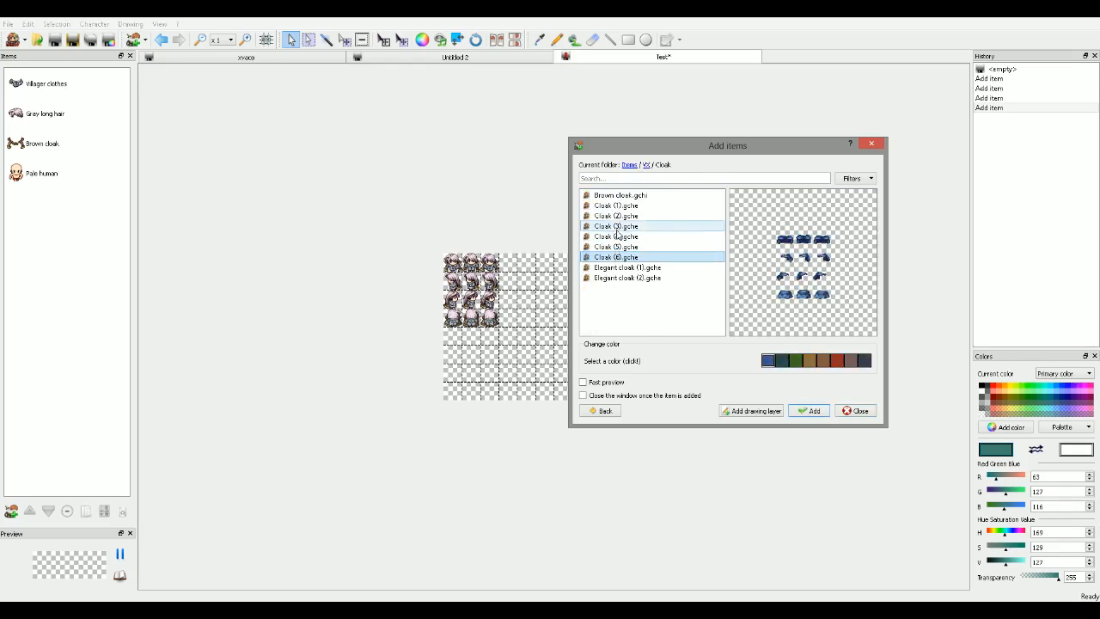
left_click(808, 411)
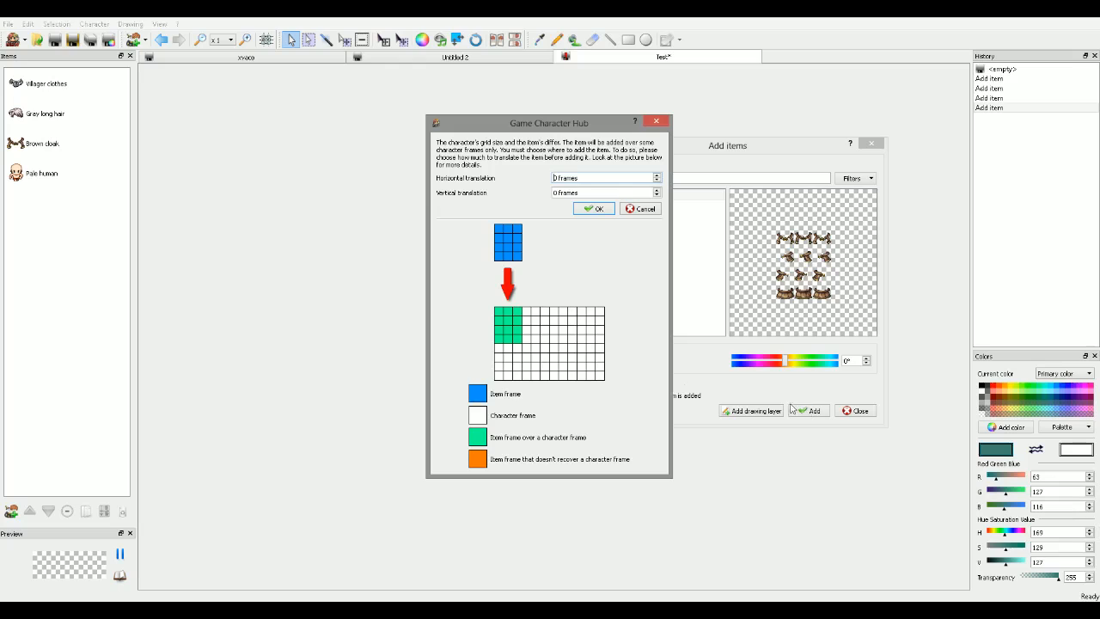
left_click(593, 208)
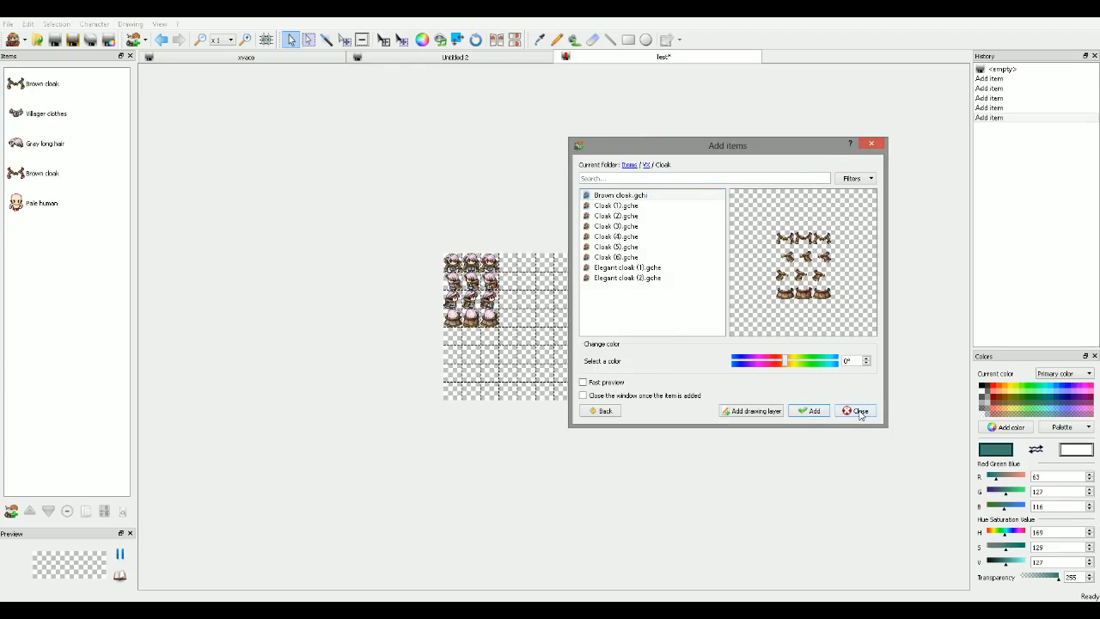
- Delete the duplicate lower brown cloak from the Items panel and start saving
right_click(41, 172)
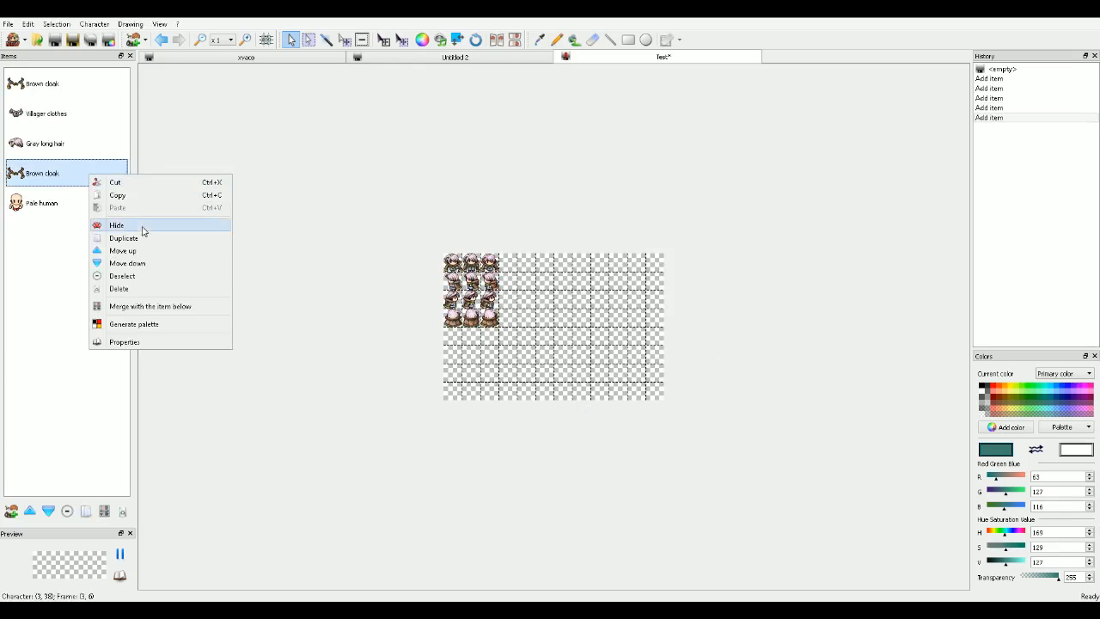
left_click(119, 288)
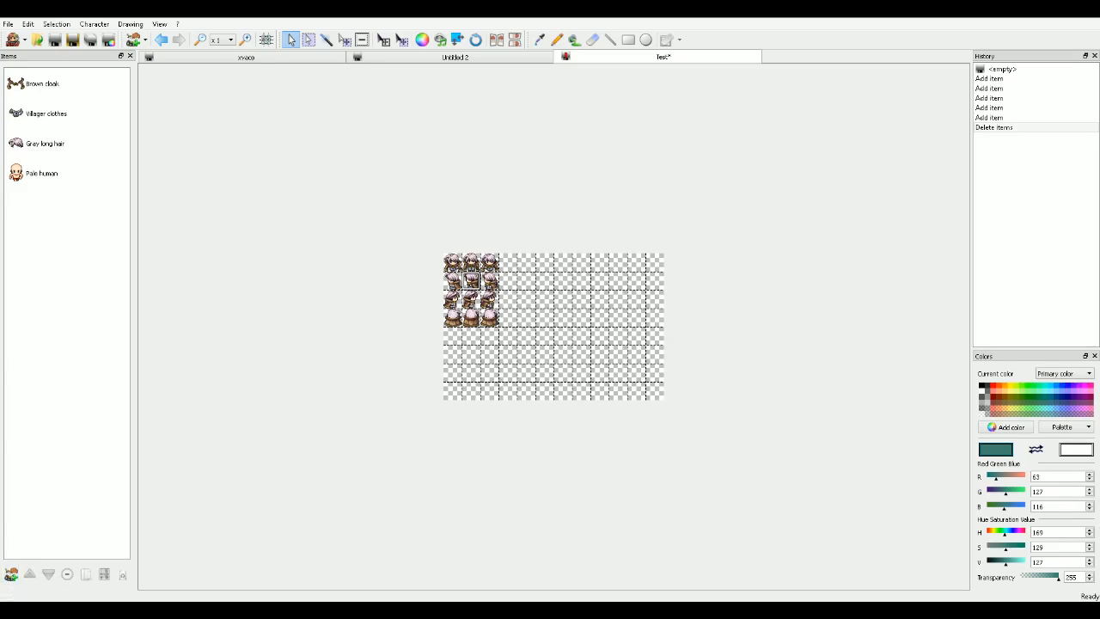
left_click(11, 22)
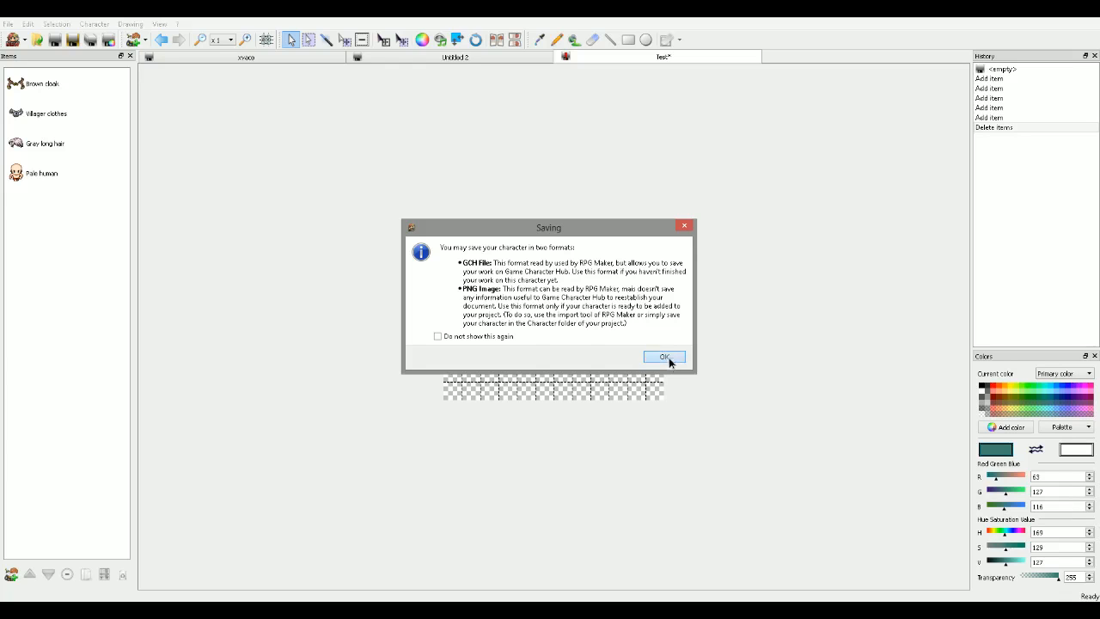
- Dismiss the saving notice, choose Desktop as the PNG save location, and enter the file name
left_click(663, 356)
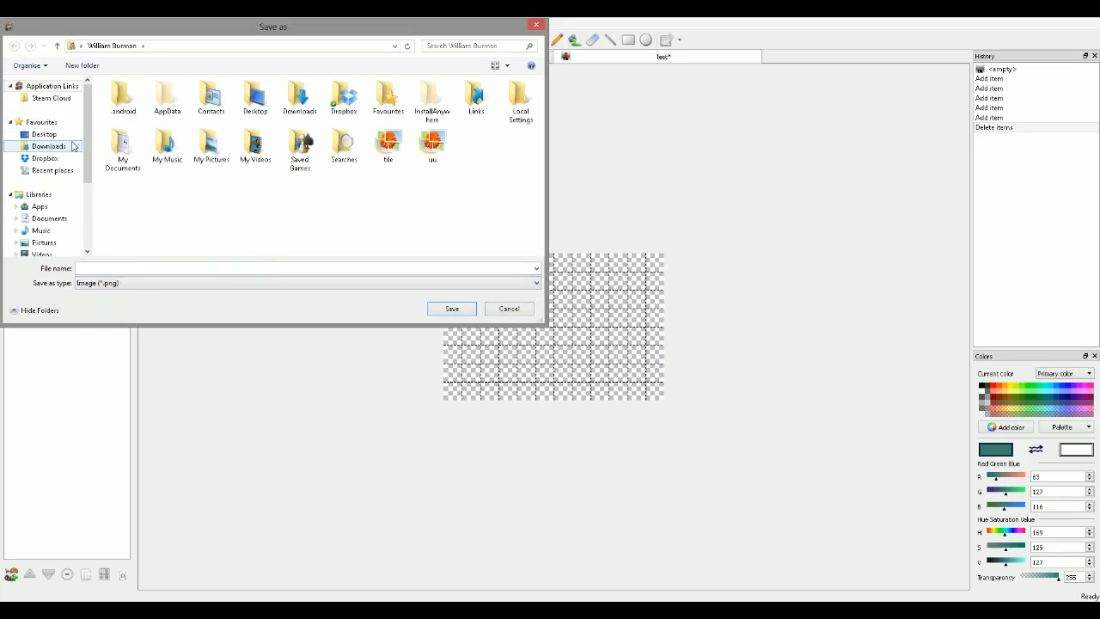
left_click(44, 134)
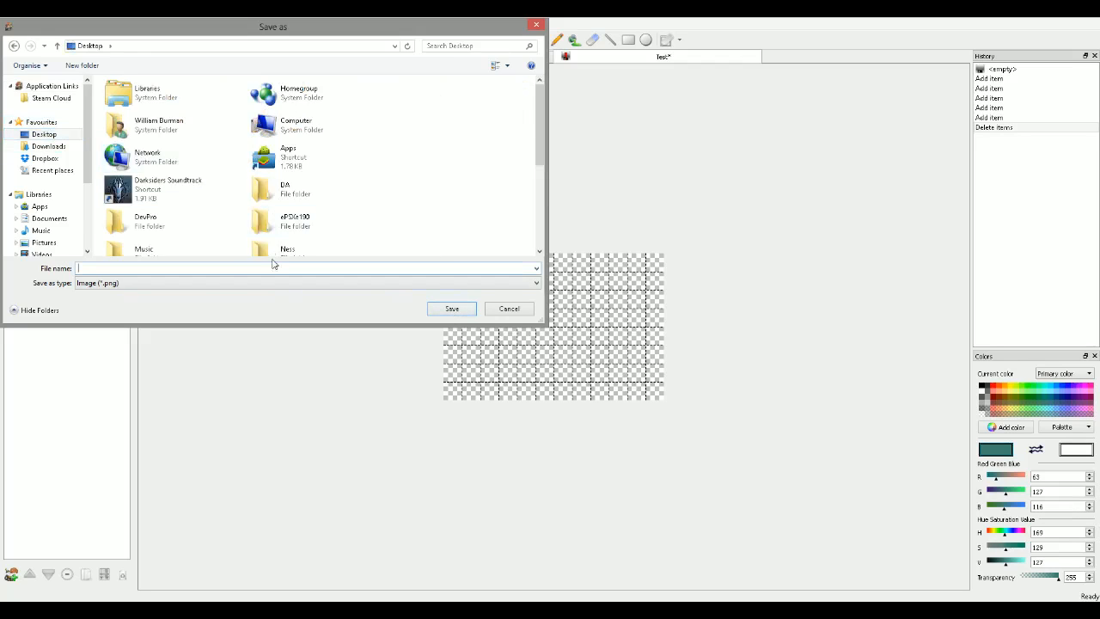
type("tes")
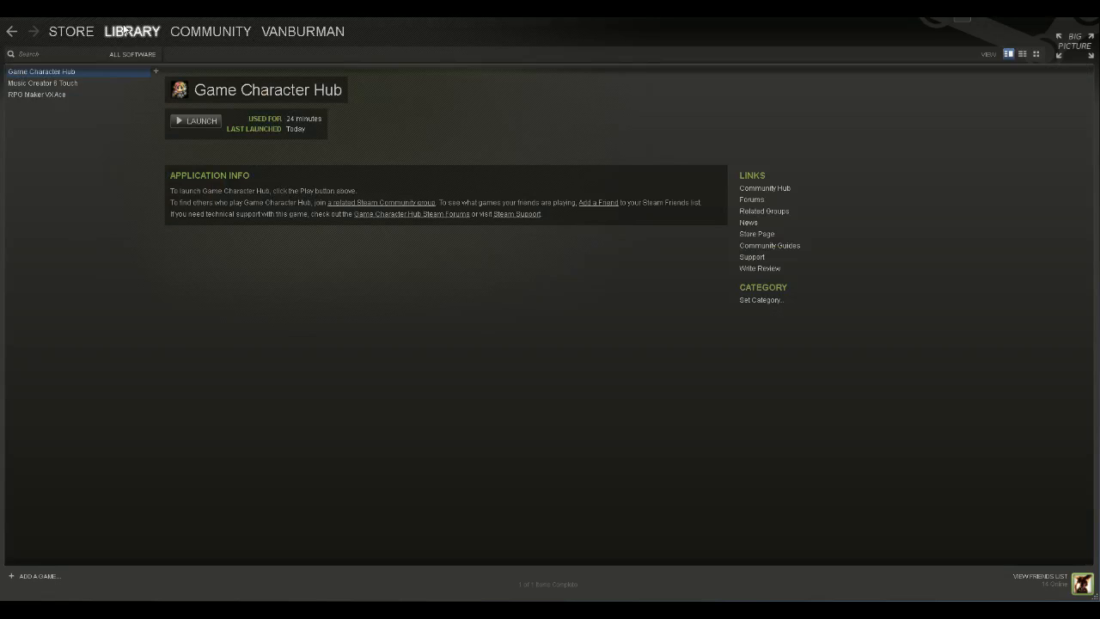
mouse_move(161, 103)
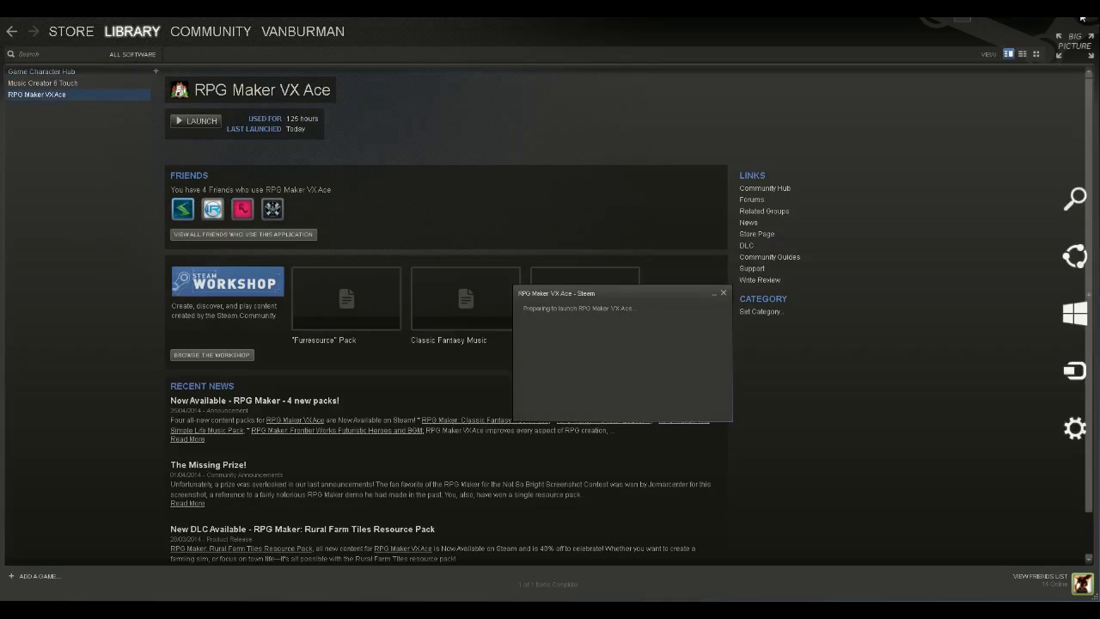
- Launch RPG Maker VX Ace from the Steam library
left_click(195, 120)
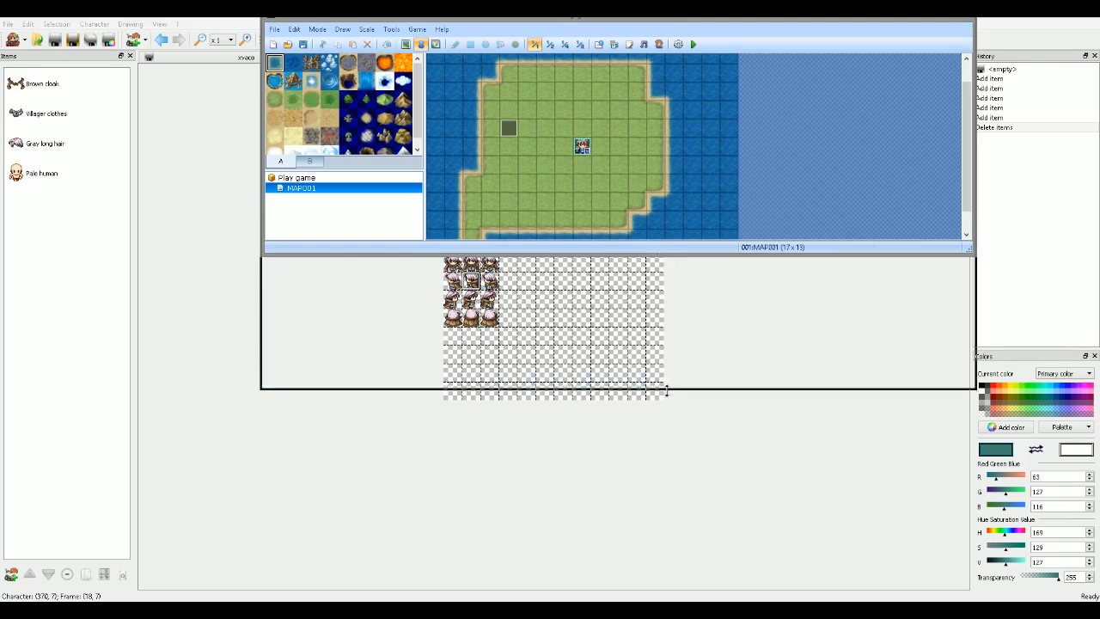
- Import test.png from the Desktop into Graphics/Characters via the Resource Manager
left_click(658, 43)
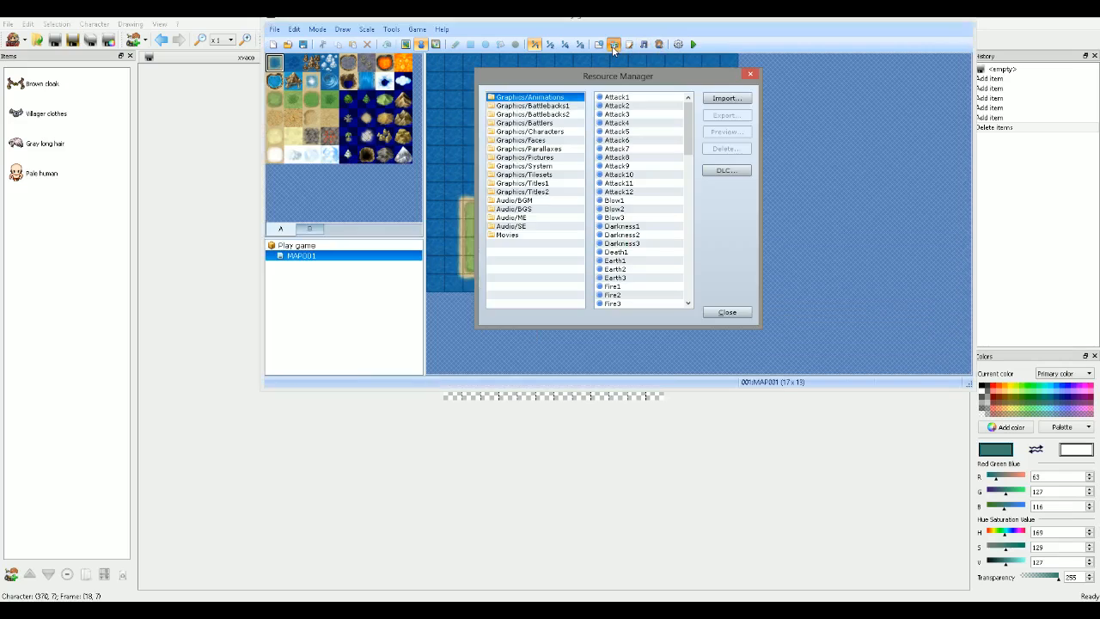
mouse_move(700, 84)
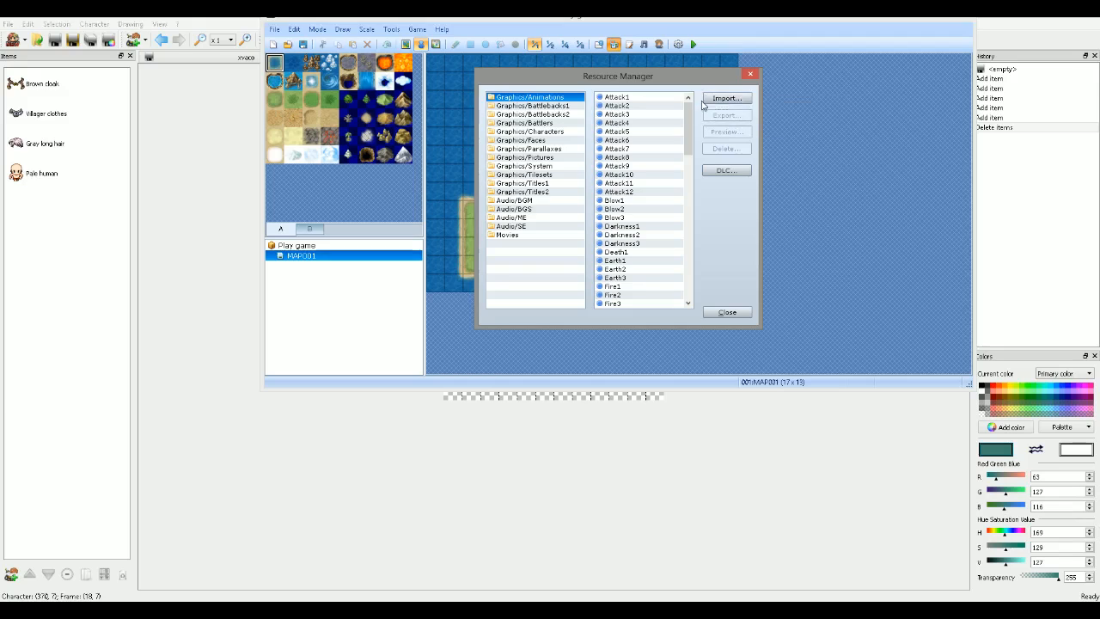
left_click(513, 201)
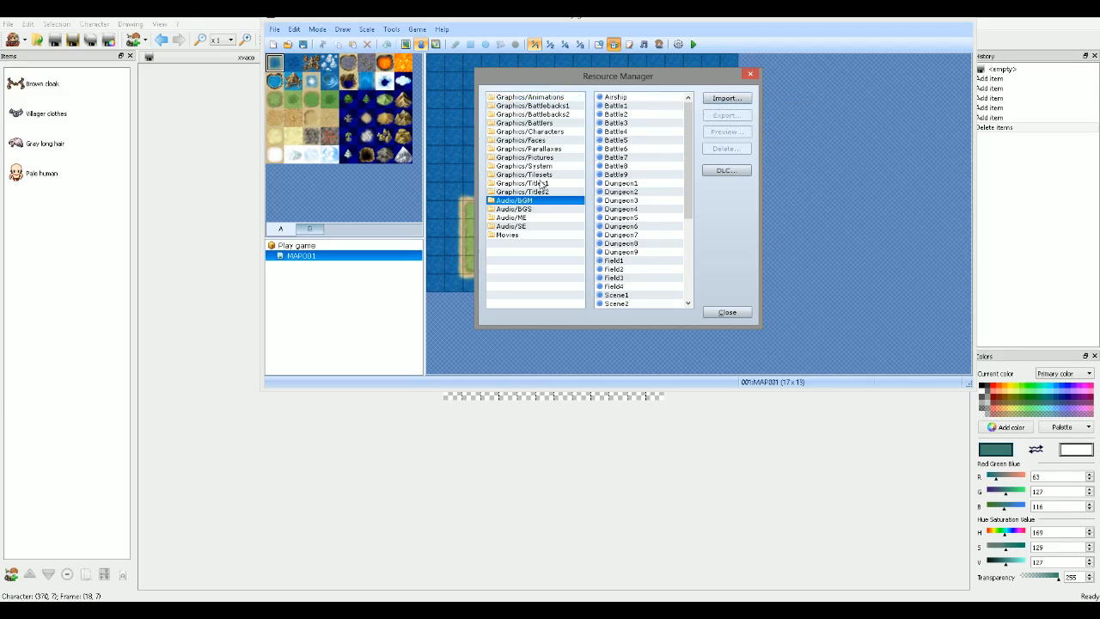
left_click(528, 183)
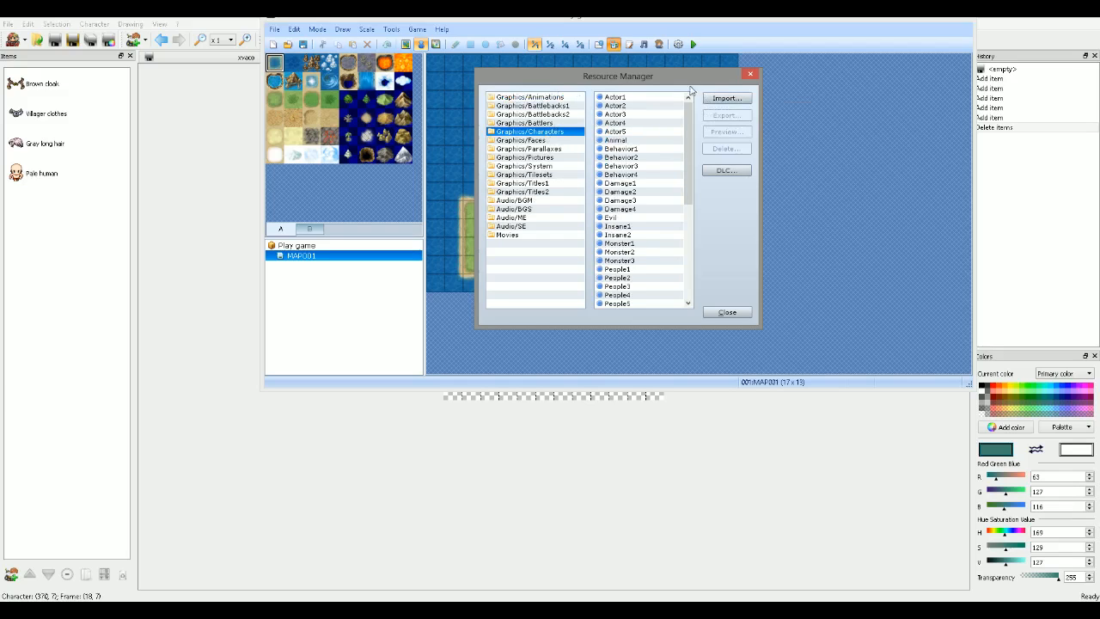
left_click(726, 131)
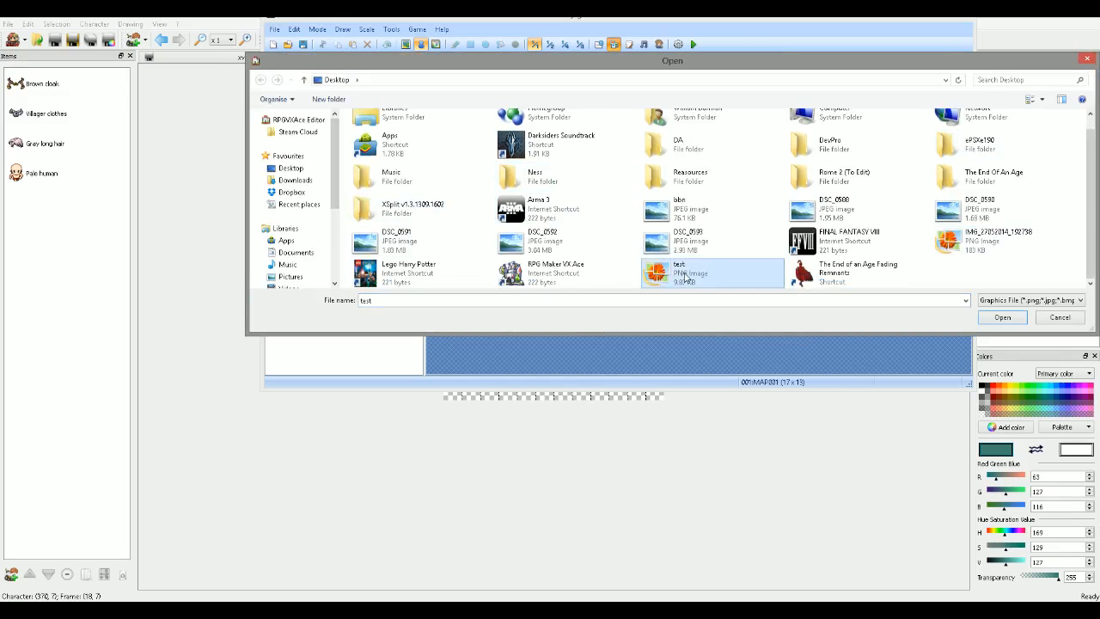
left_click(1002, 317)
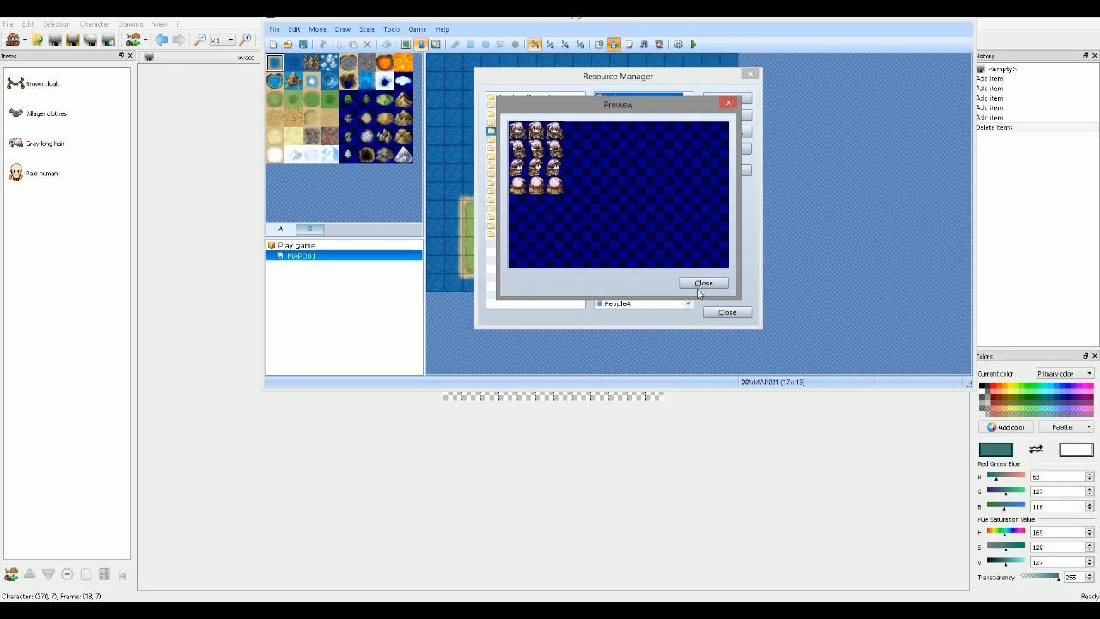
left_click(391, 29)
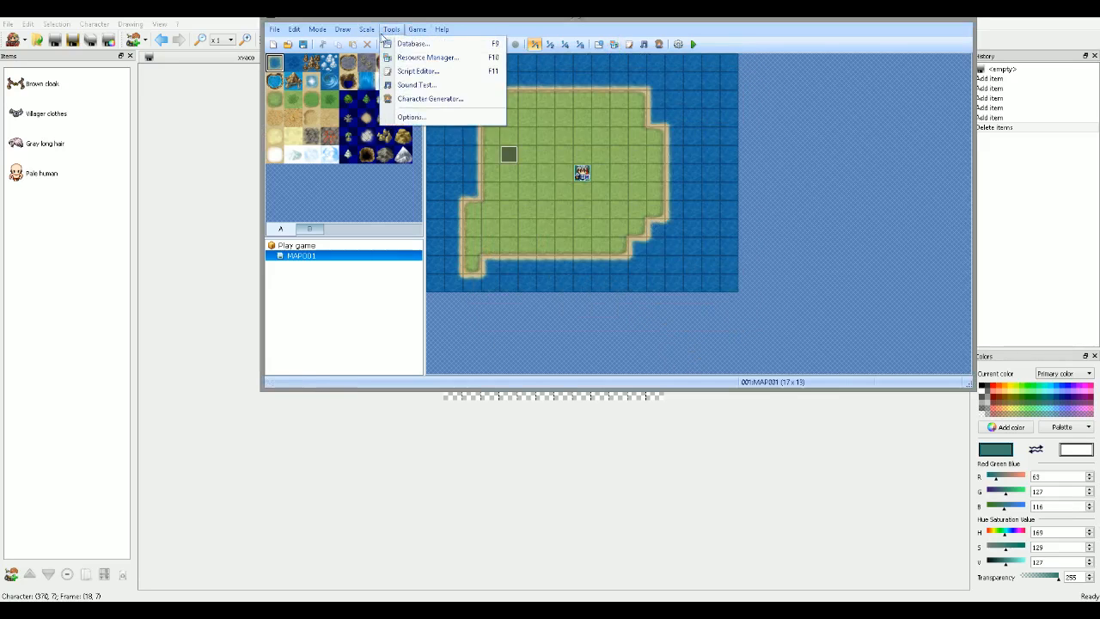
- Check the actors Database, launch a playtest, and switch back to Game Character Hub
left_click(414, 45)
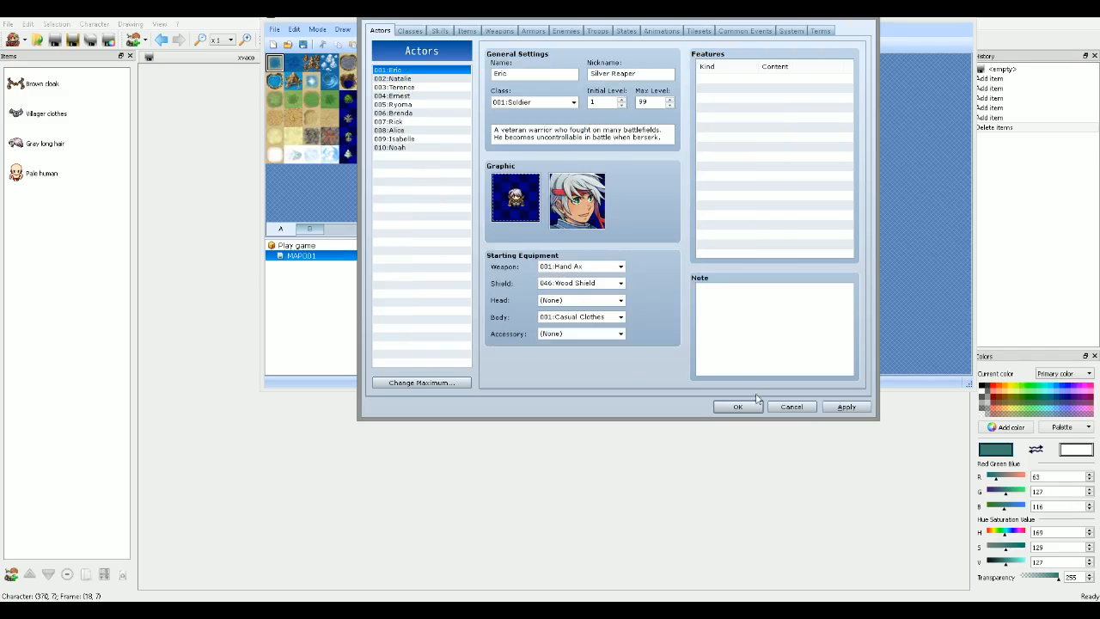
left_click(738, 407)
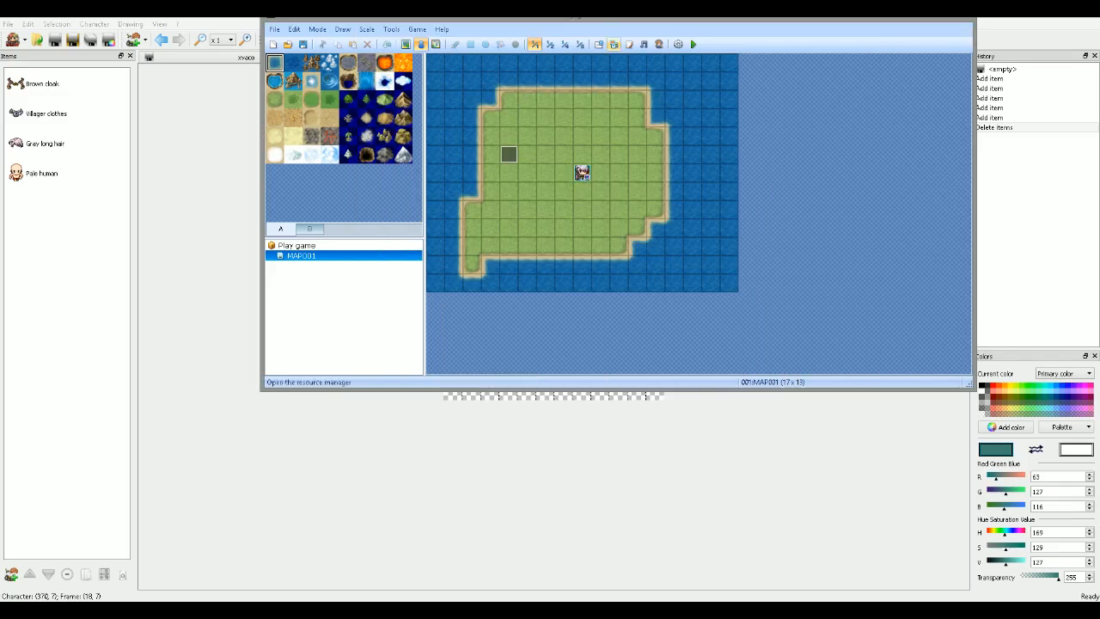
left_click(699, 45)
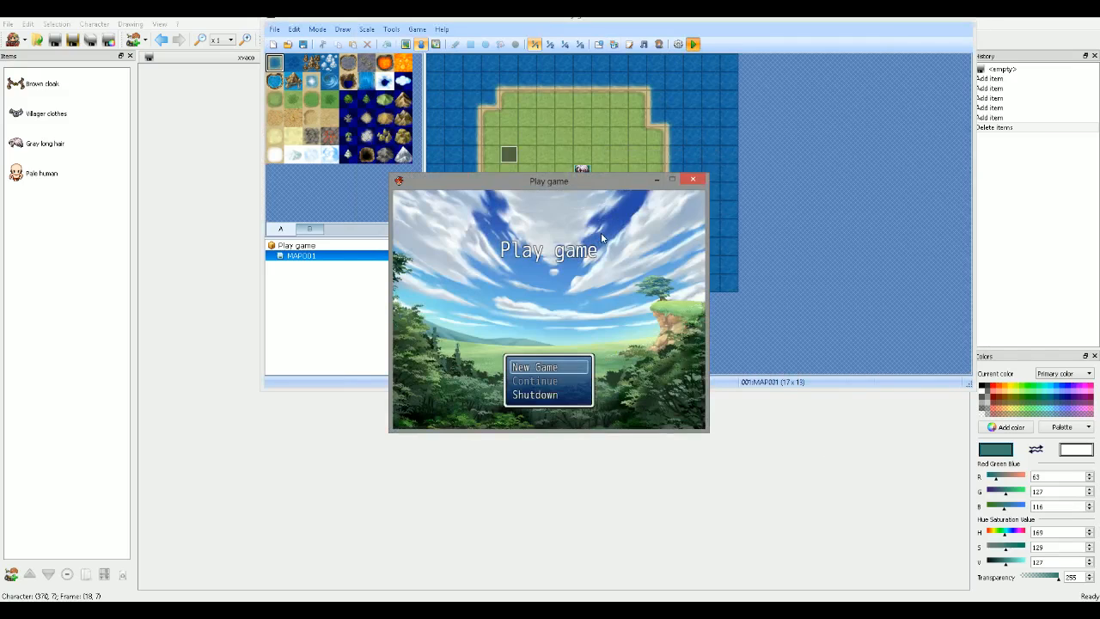
left_click(539, 367)
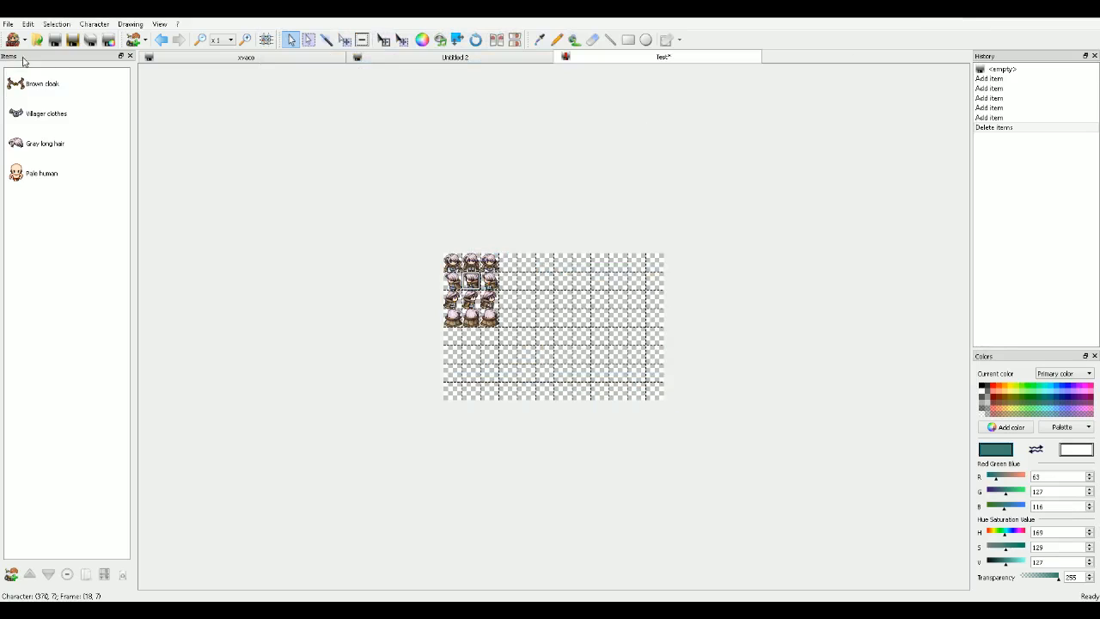
- Start tileset merging and add Entrance_for_Temple.png and statue.png to the merge list
left_click(9, 23)
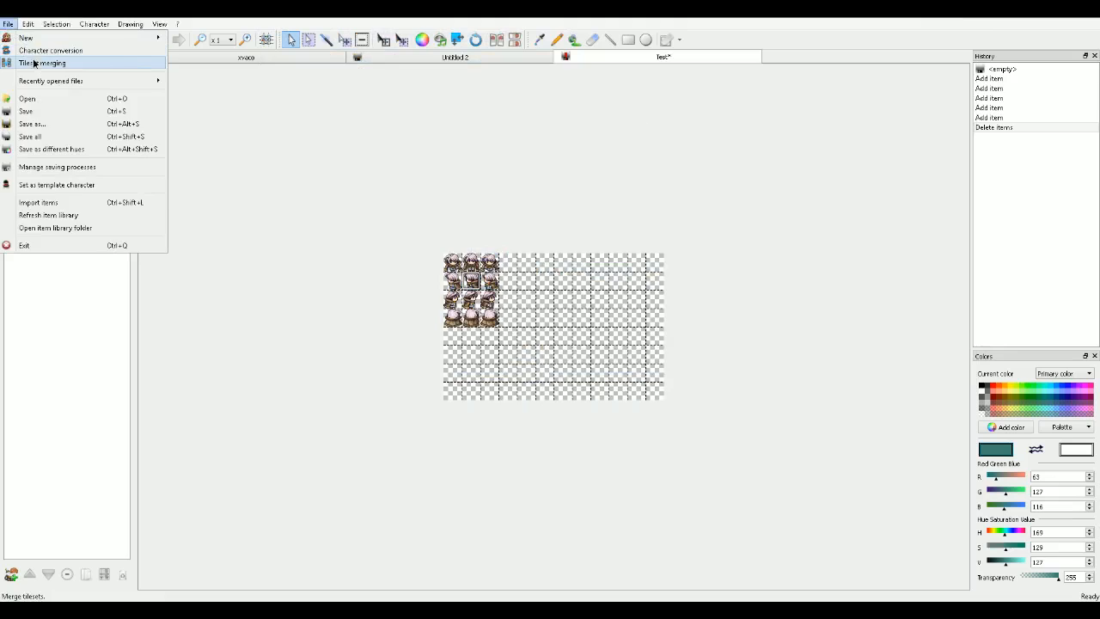
left_click(44, 62)
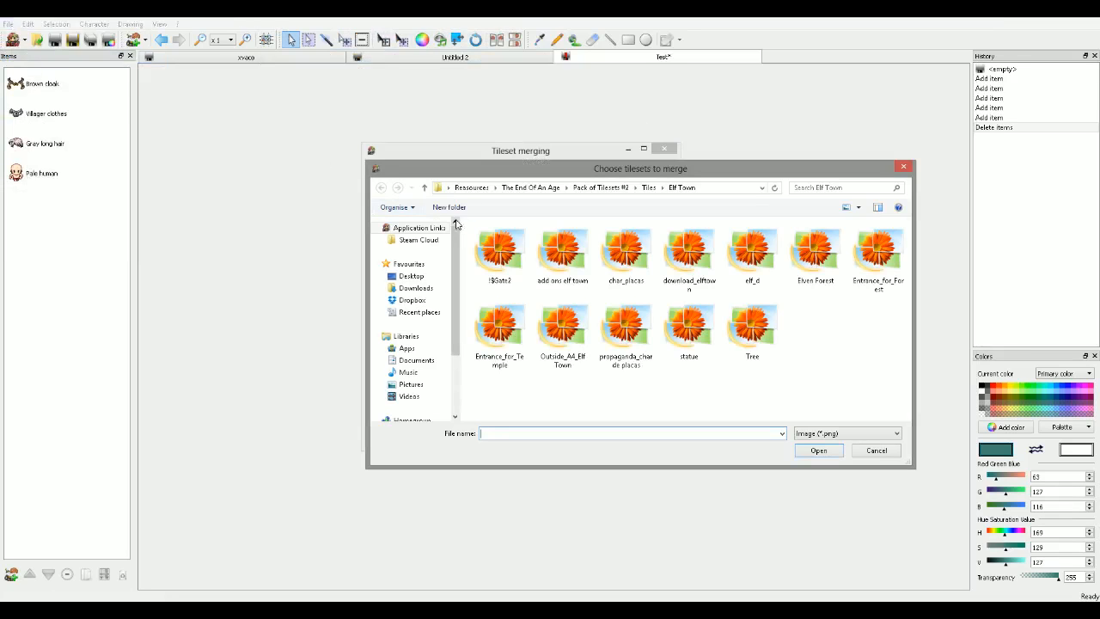
left_click(563, 252)
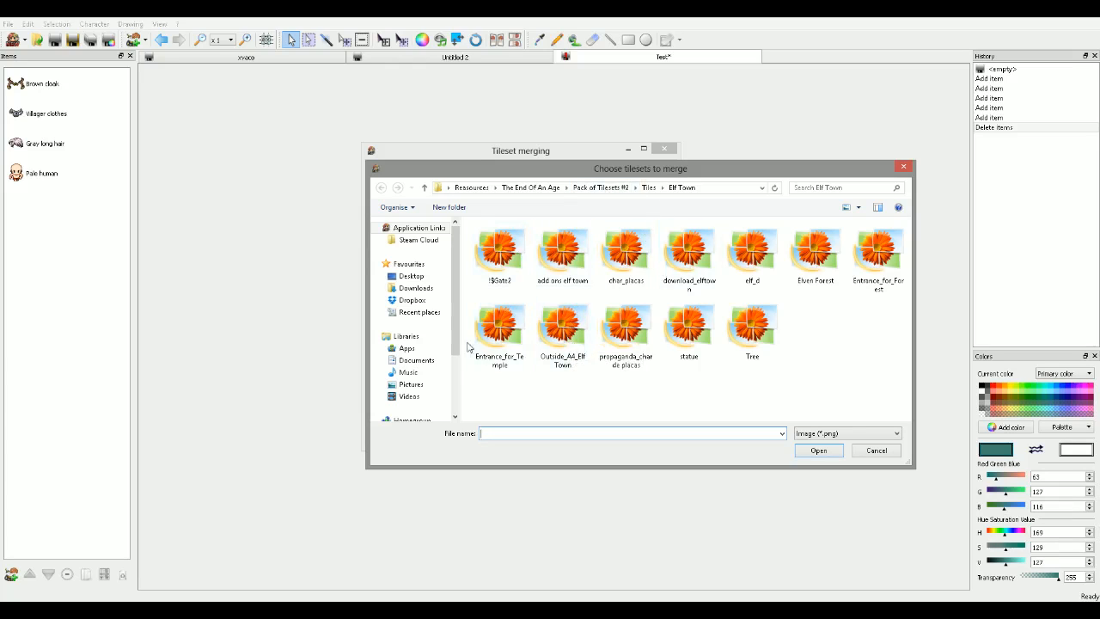
left_click(499, 327)
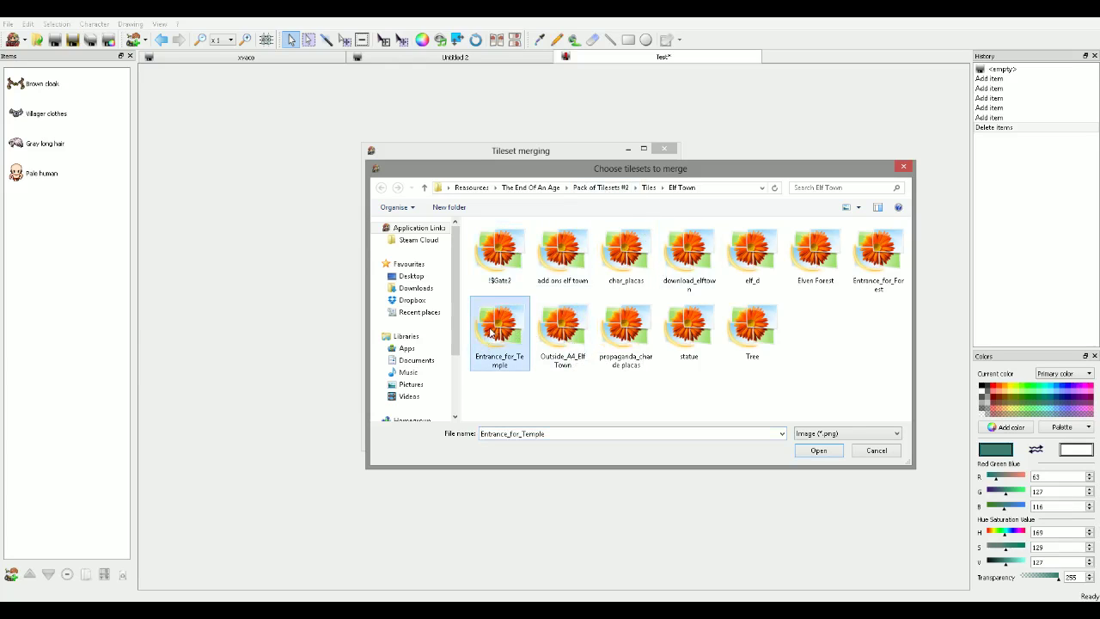
left_click(626, 327)
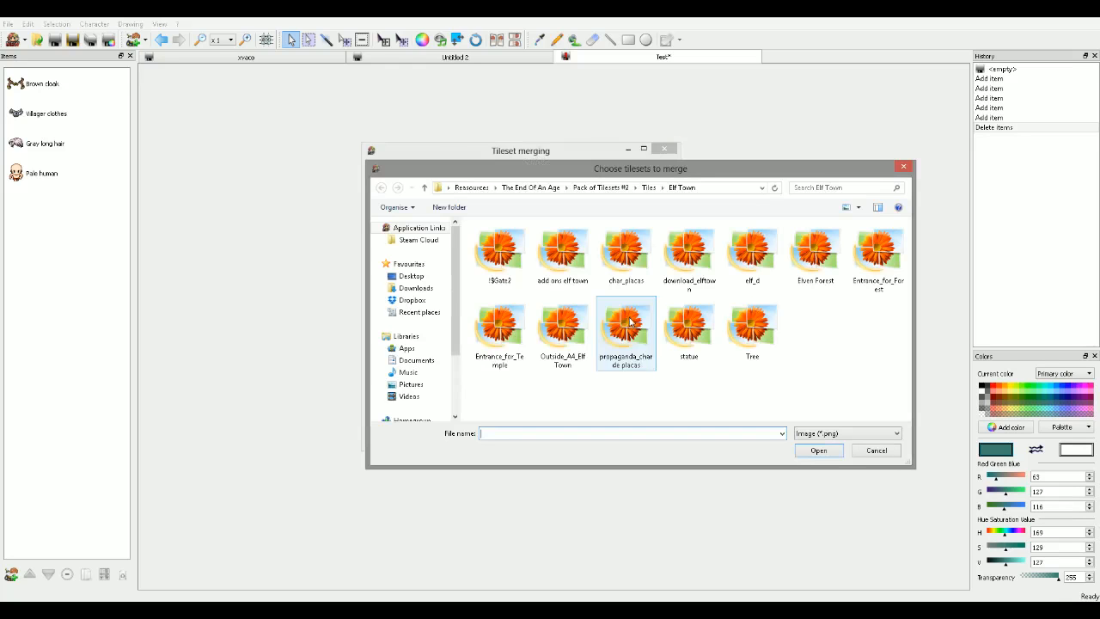
left_click(818, 451)
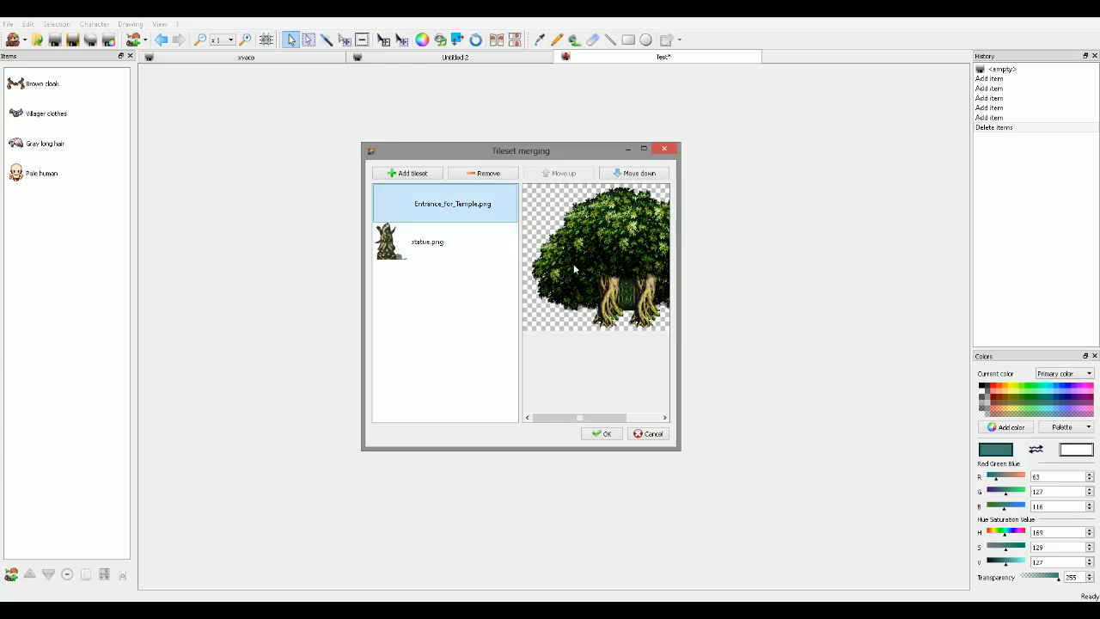
- Check the statue and Entrance_for_Temple tilesets in the list and confirm the merge
left_click(426, 242)
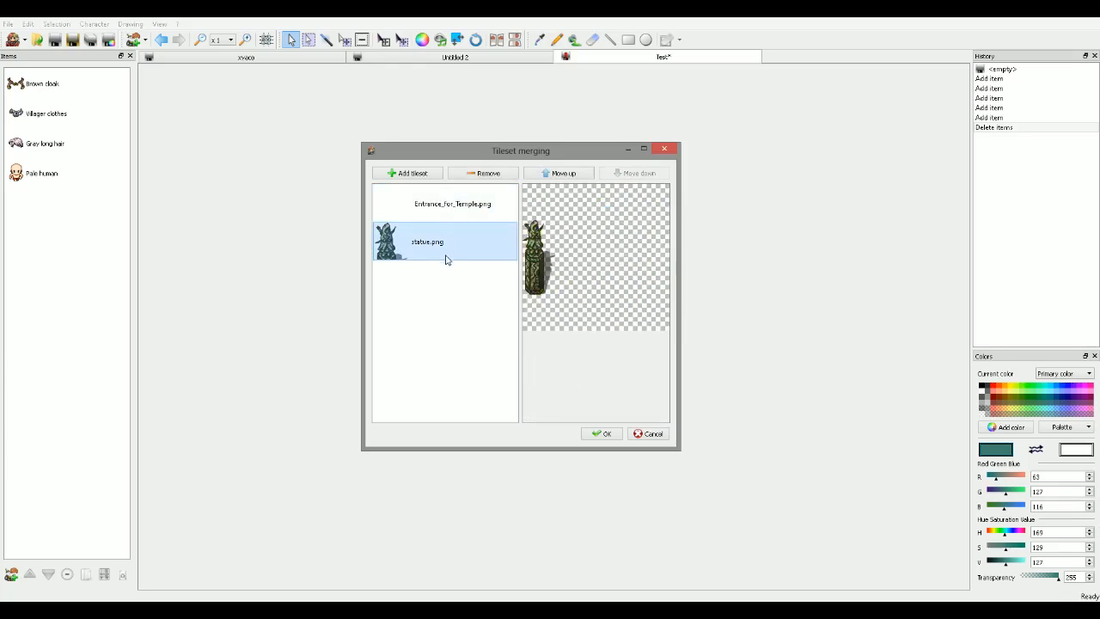
left_click(446, 204)
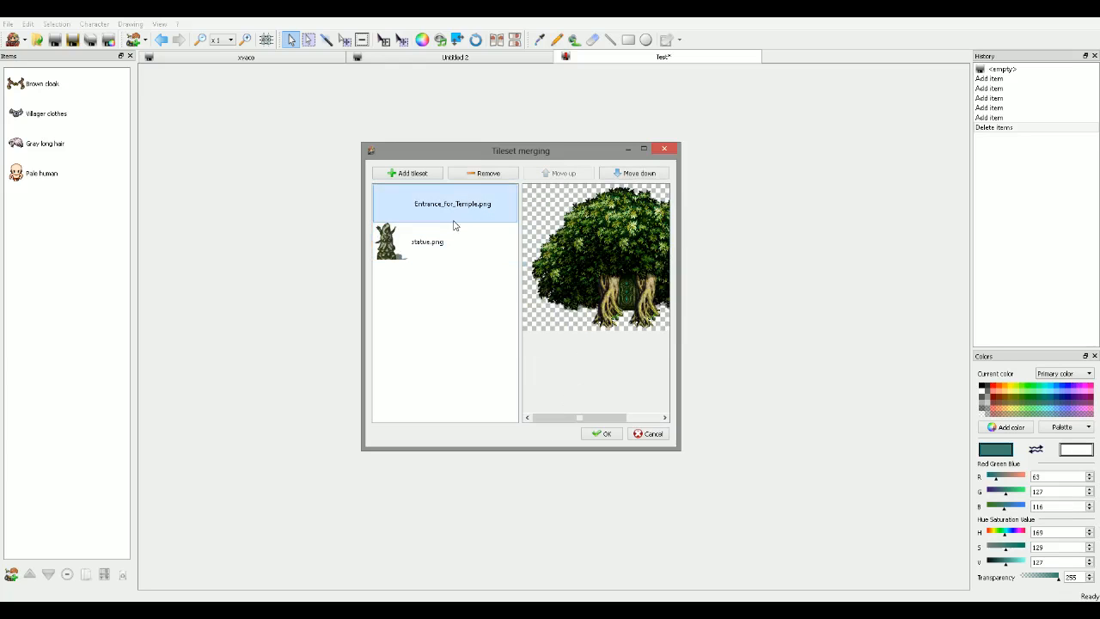
mouse_move(608, 365)
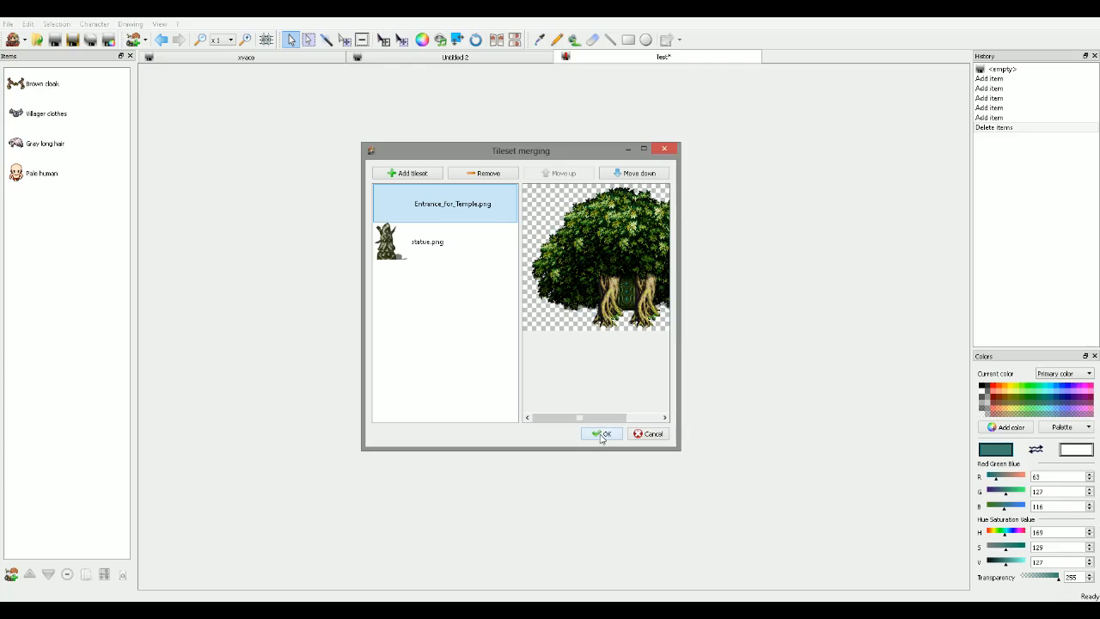
left_click(602, 434)
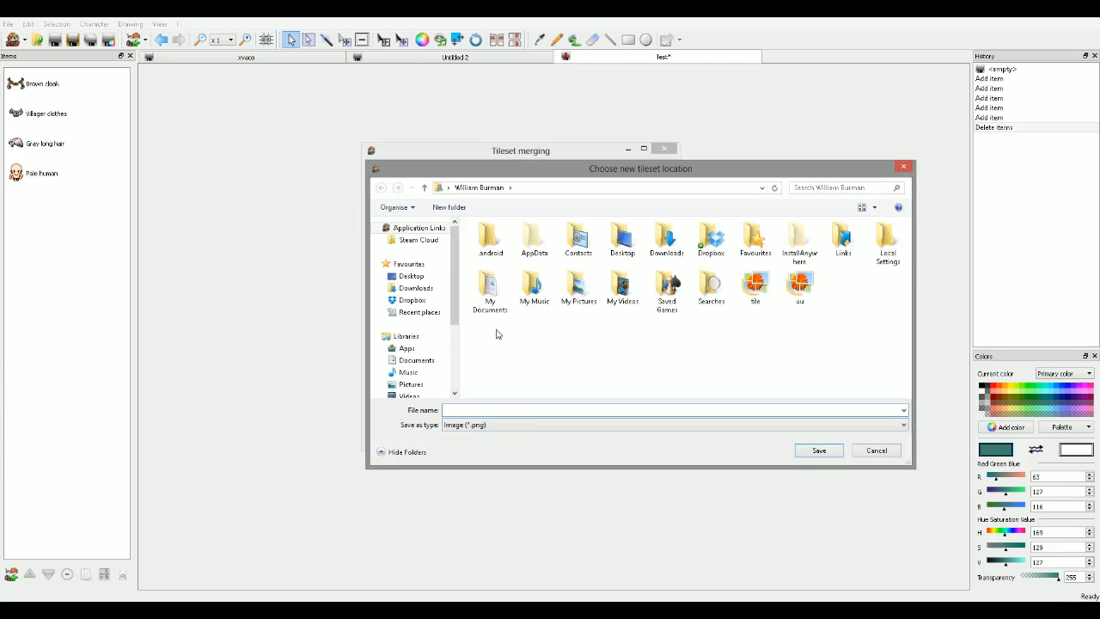
- Save the merged tileset as test.png on the Desktop, replacing the existing file
left_click(411, 276)
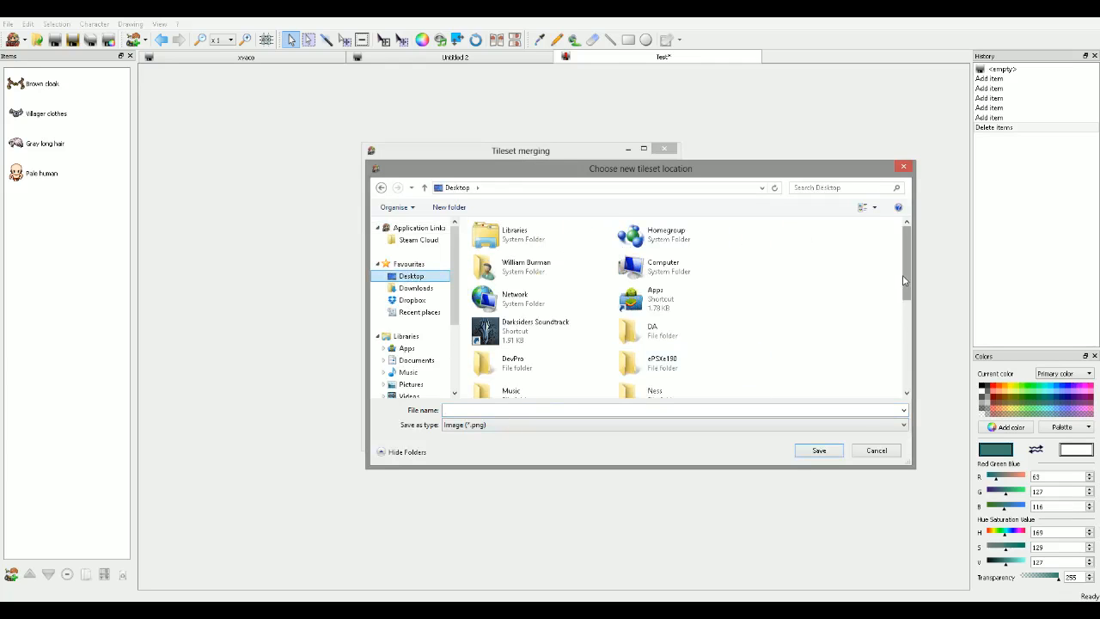
left_click(818, 450)
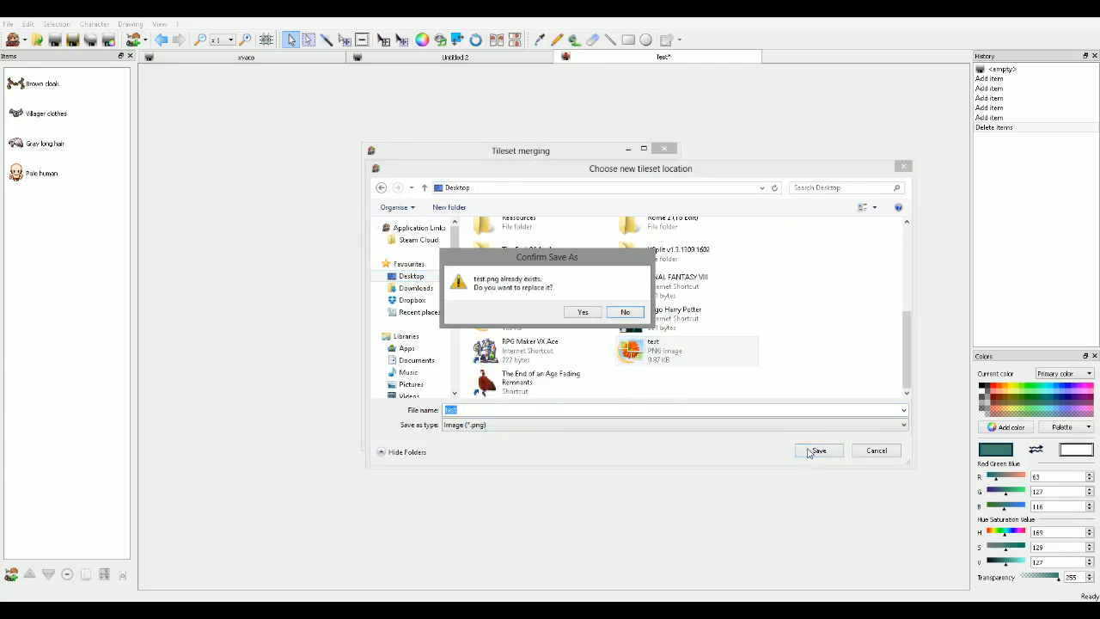
left_click(582, 311)
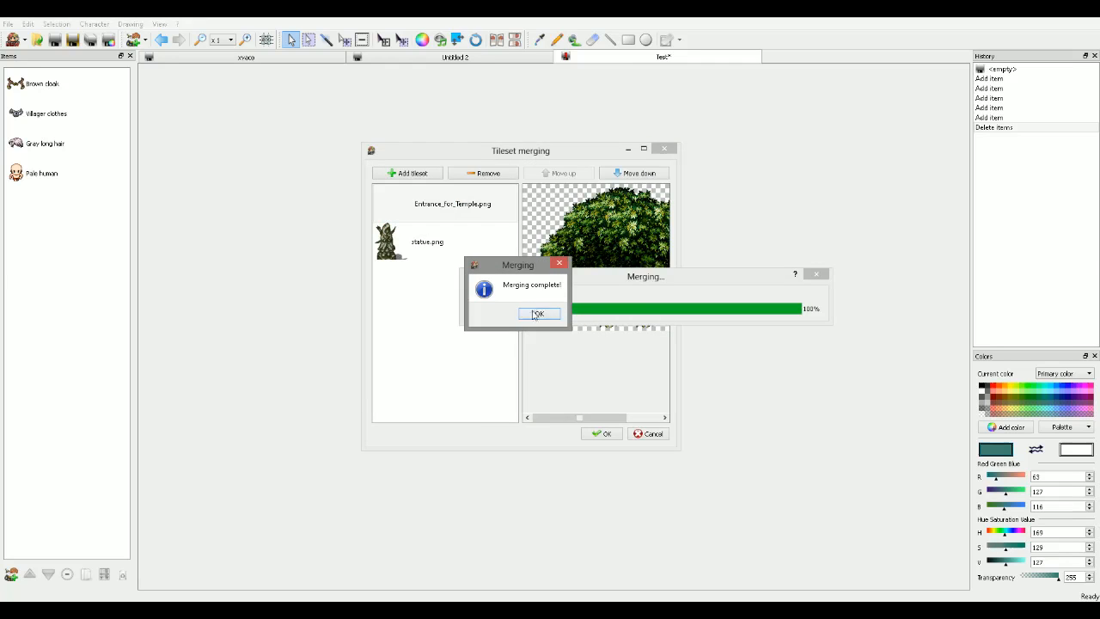
left_click(538, 313)
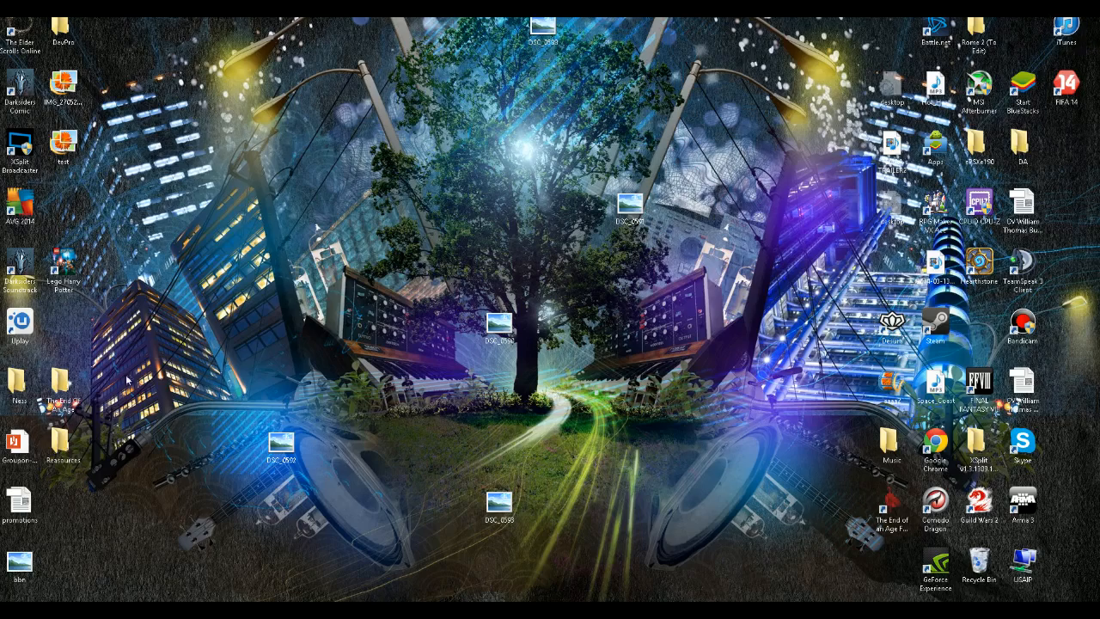
- Open the merged test.png from the desktop in Windows Photo Viewer
left_click(63, 143)
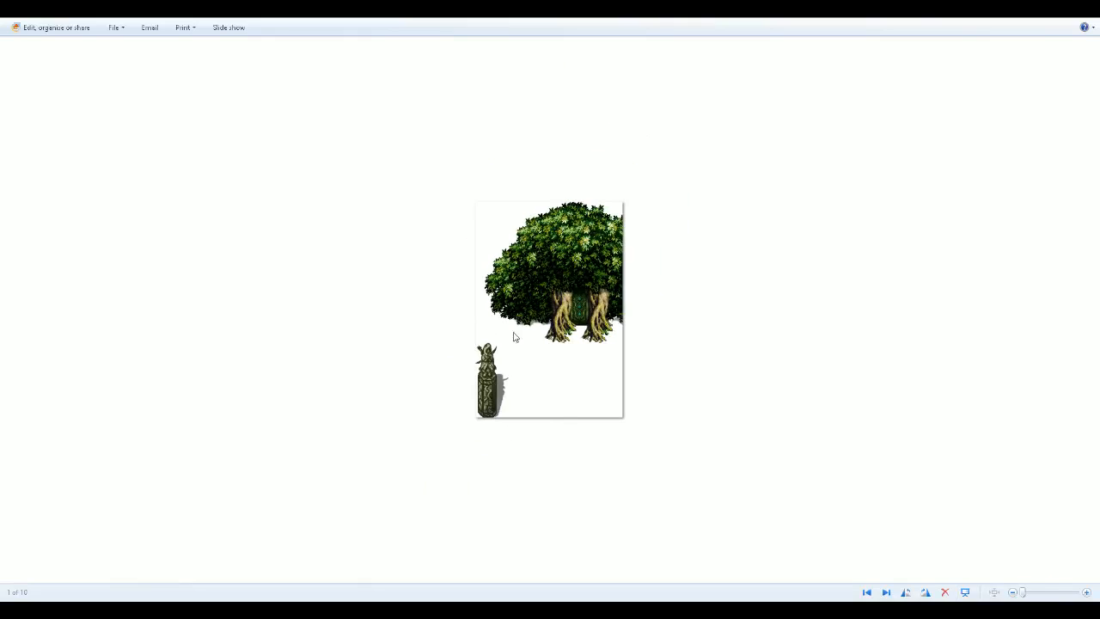
mouse_move(823, 54)
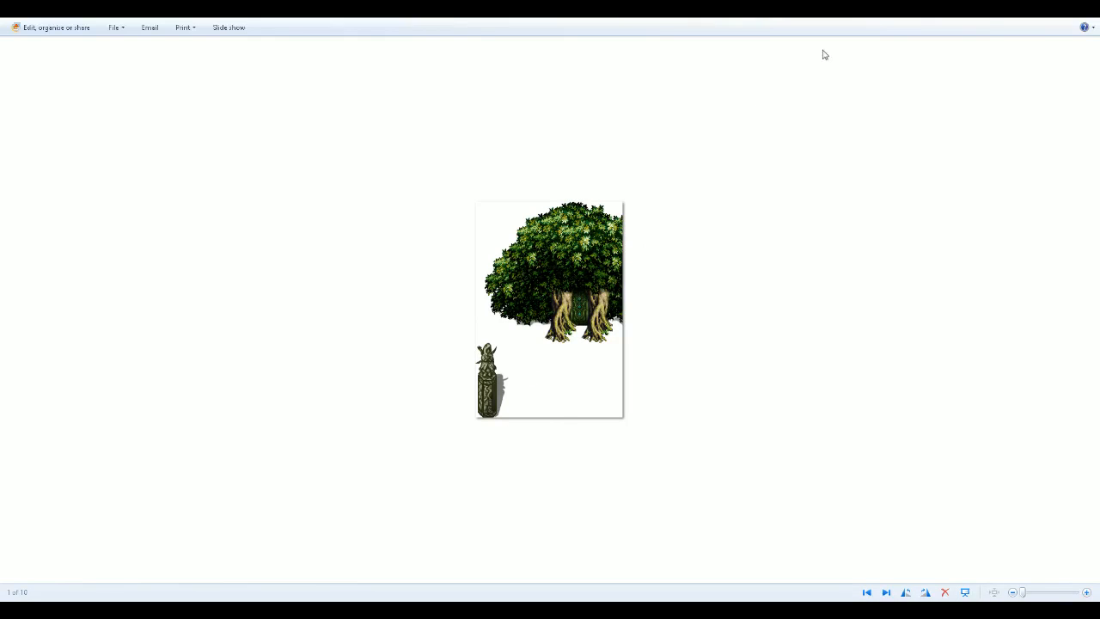